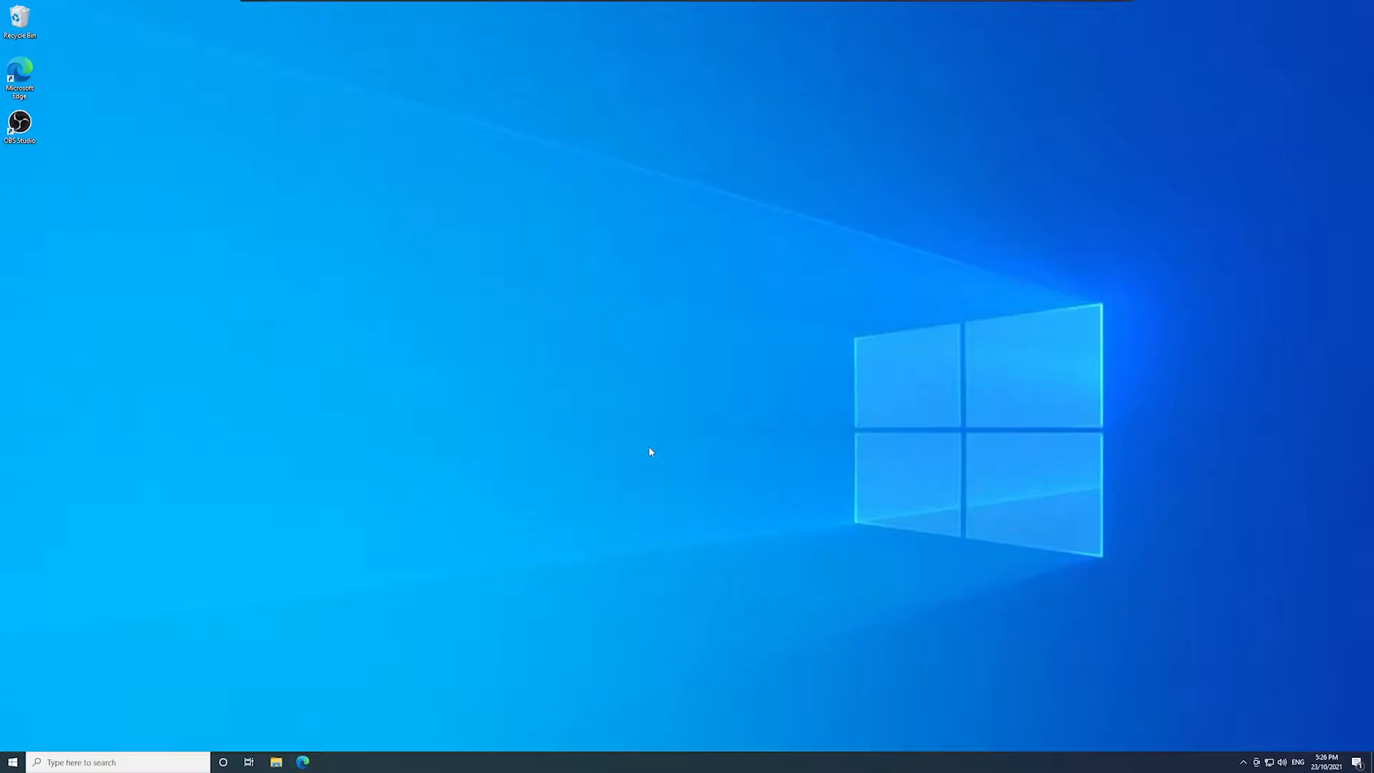
# Download the Transition Table 0.2.1 windows-installer zip from its OBS forum page in Edge
pyautogui.click(302, 761)
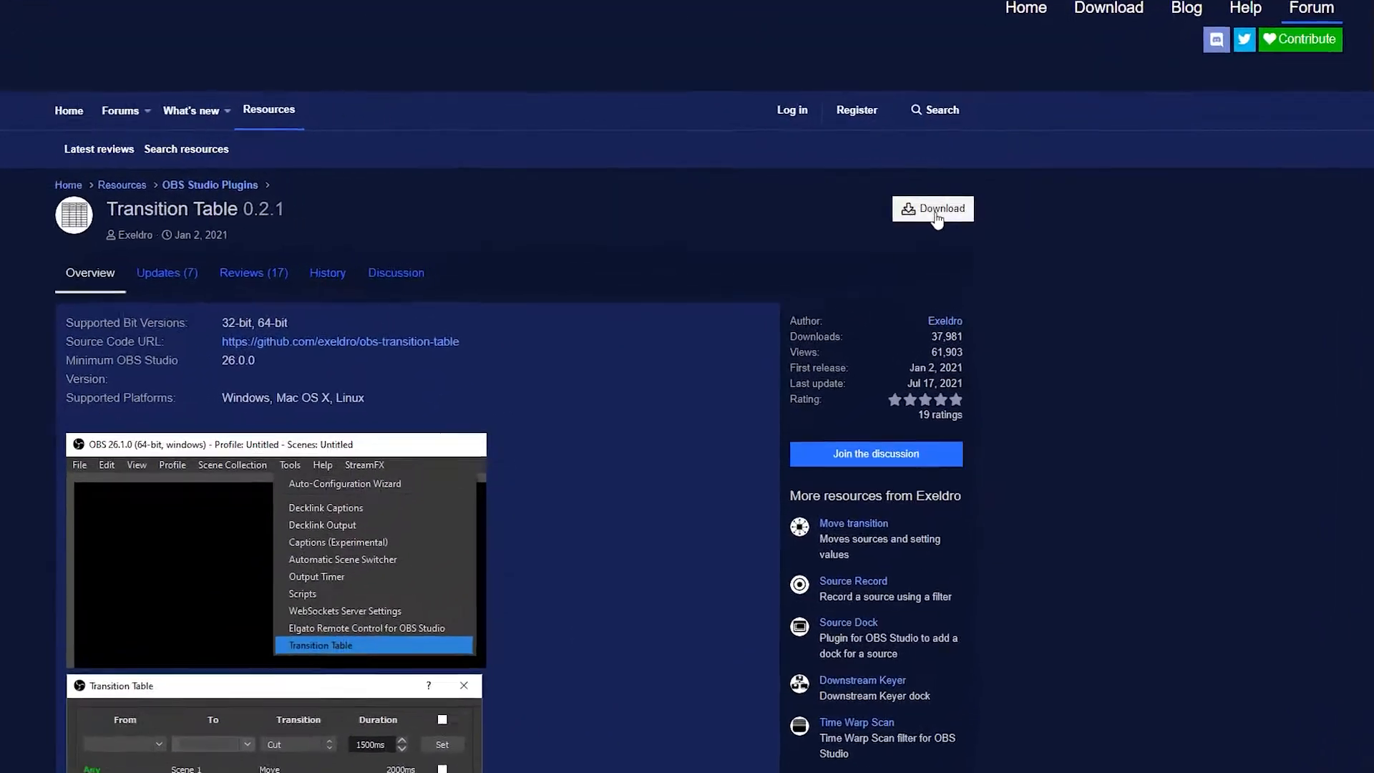
pyautogui.click(933, 209)
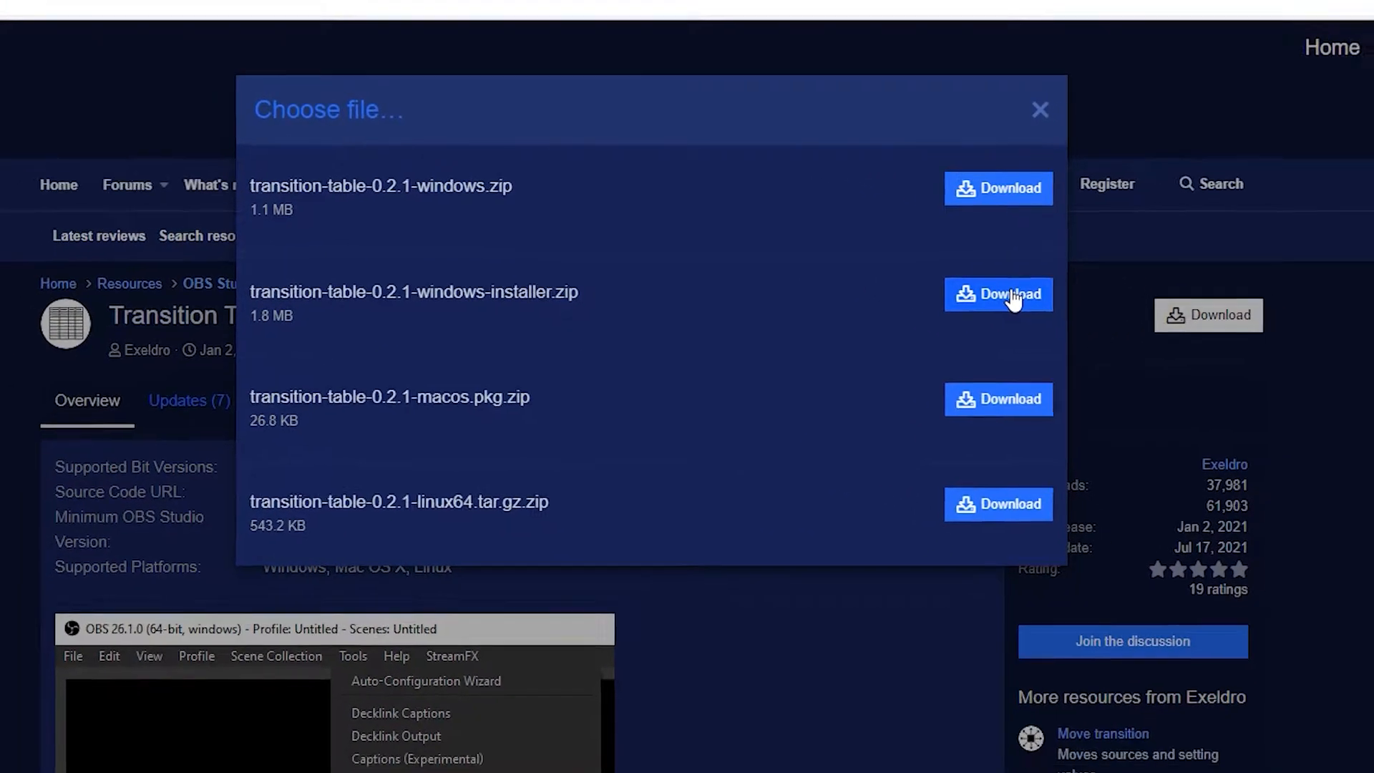
pyautogui.click(997, 293)
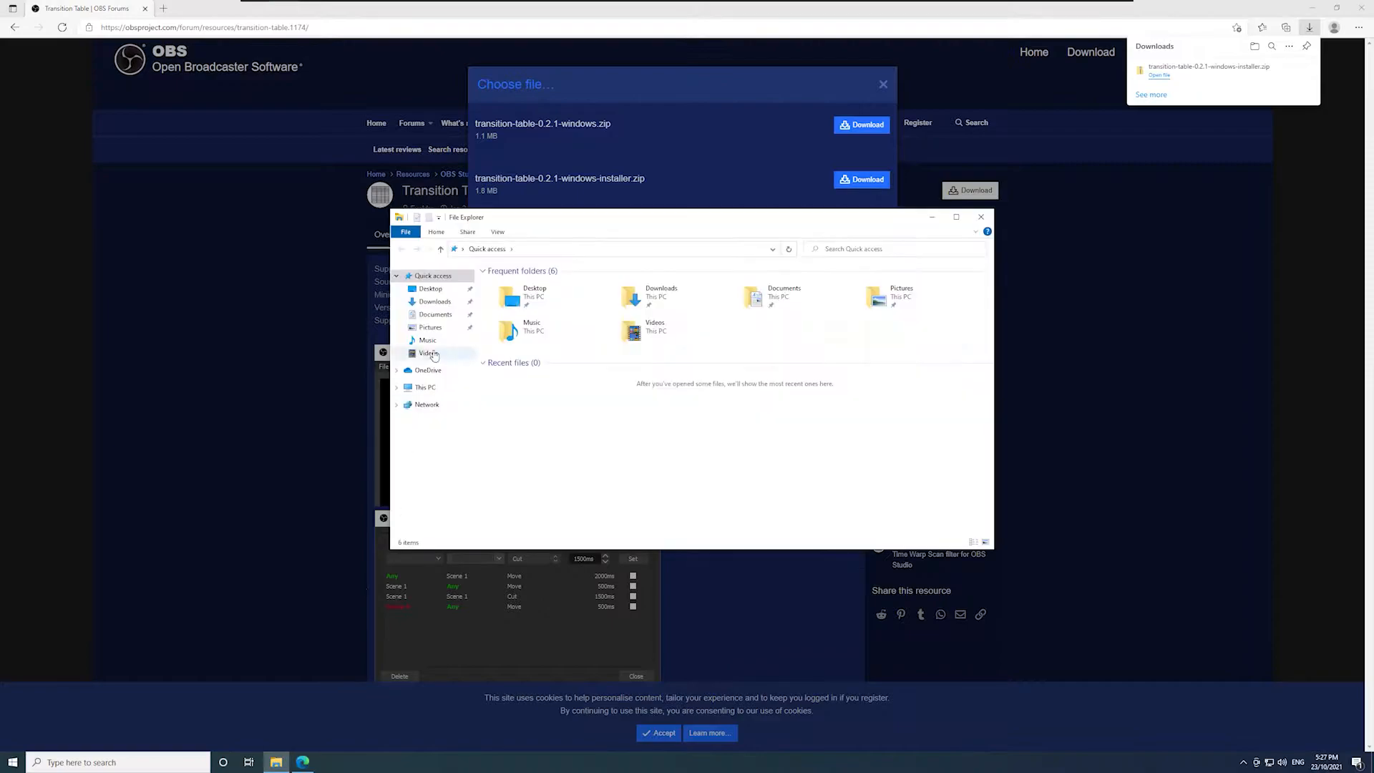
# Extract the transition-table zip from Downloads into its suggested folder
pyautogui.click(434, 302)
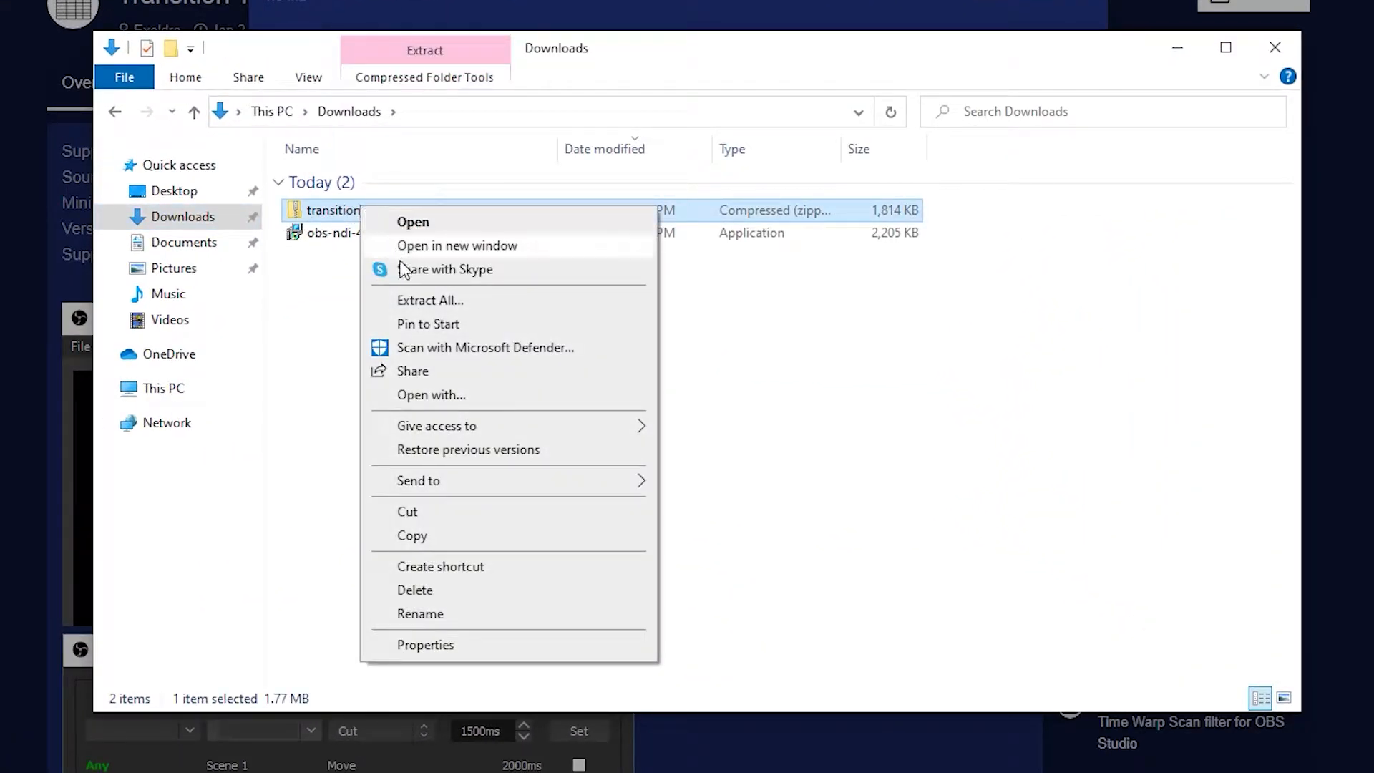
pyautogui.click(430, 300)
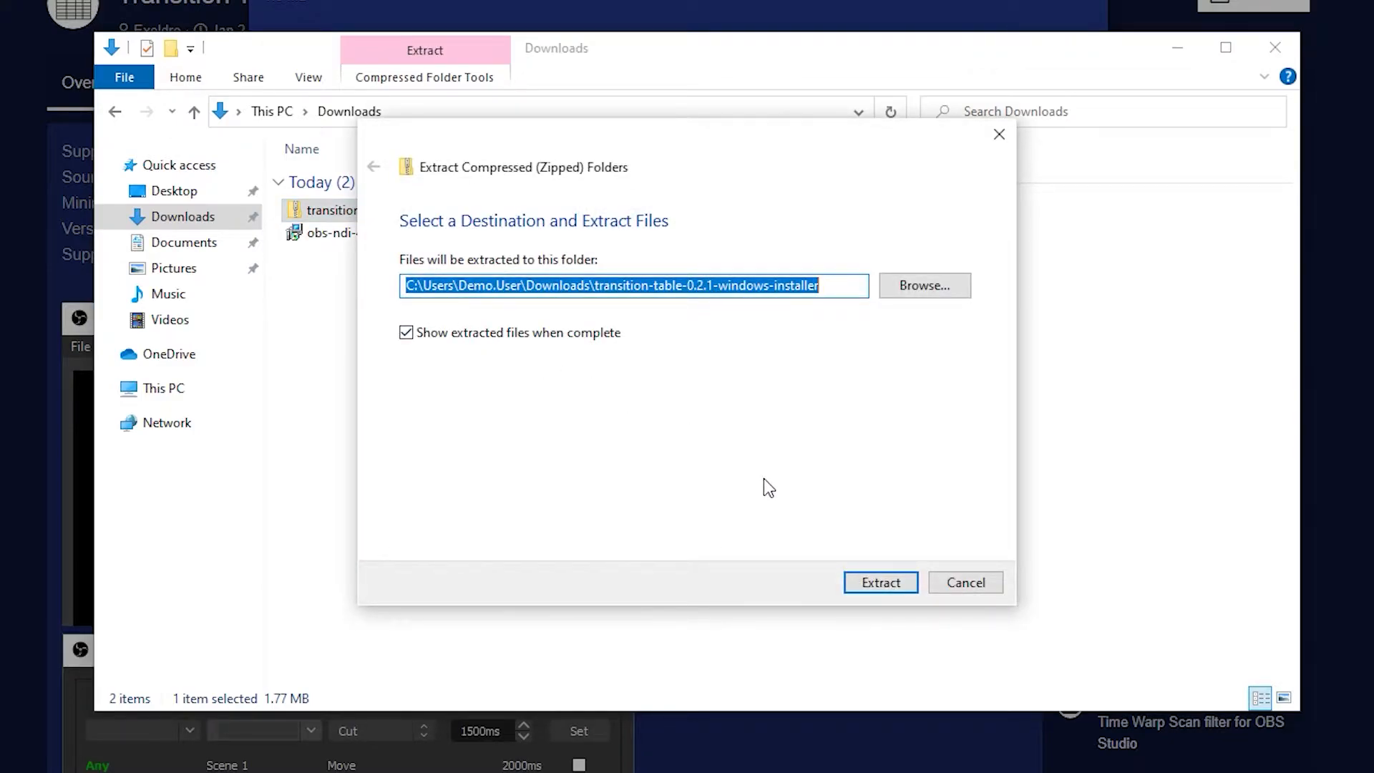
pyautogui.click(879, 582)
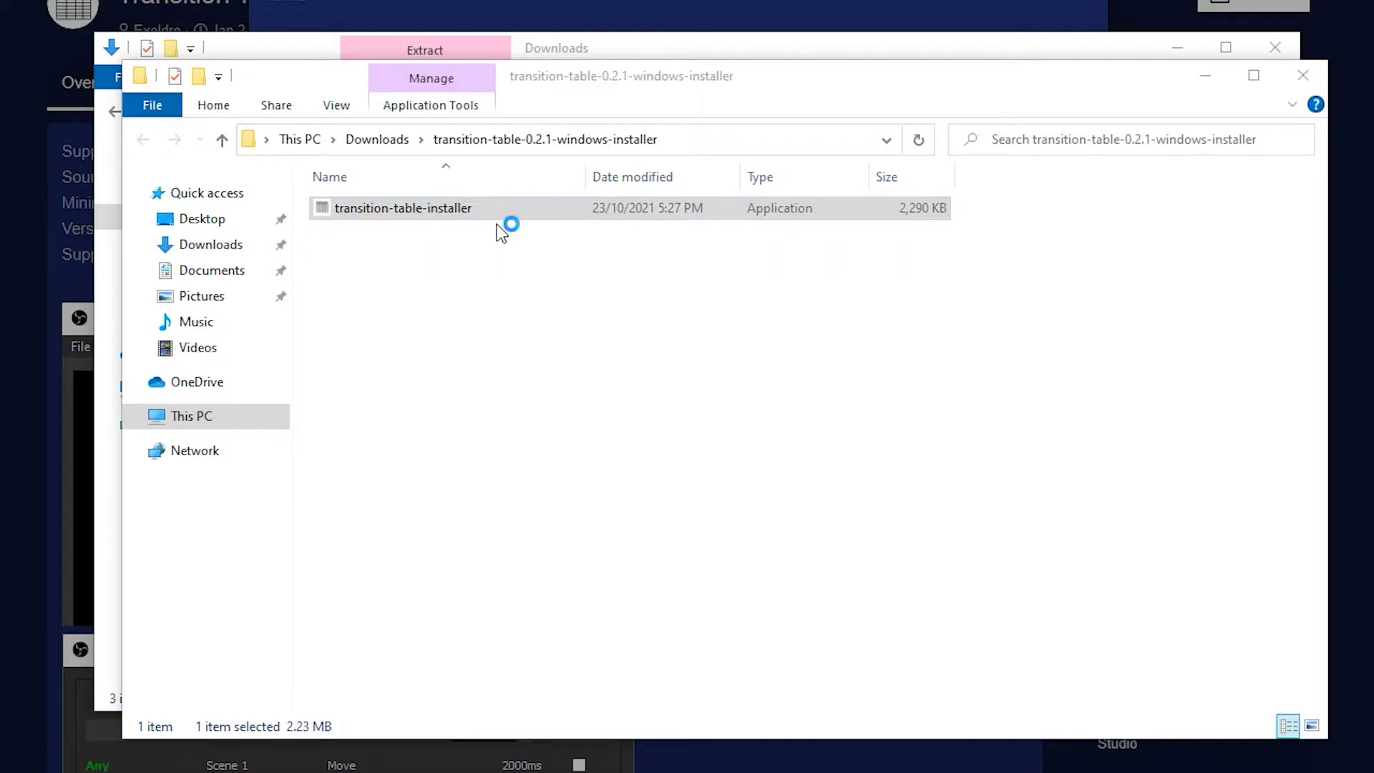
# Run transition-table-installer anyway, accept the existing obs-studio folder and default Start Menu, then finish
pyautogui.doubleClick(403, 208)
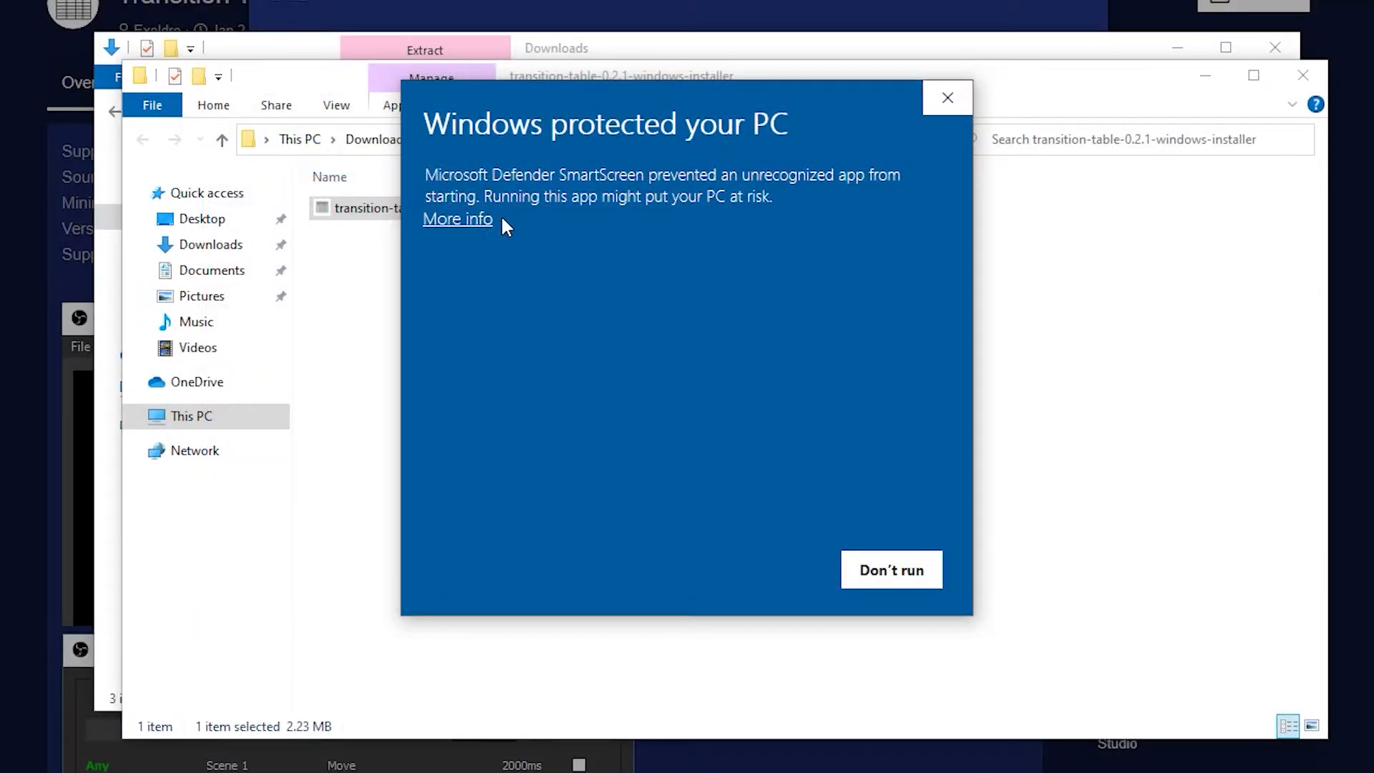
pyautogui.click(456, 218)
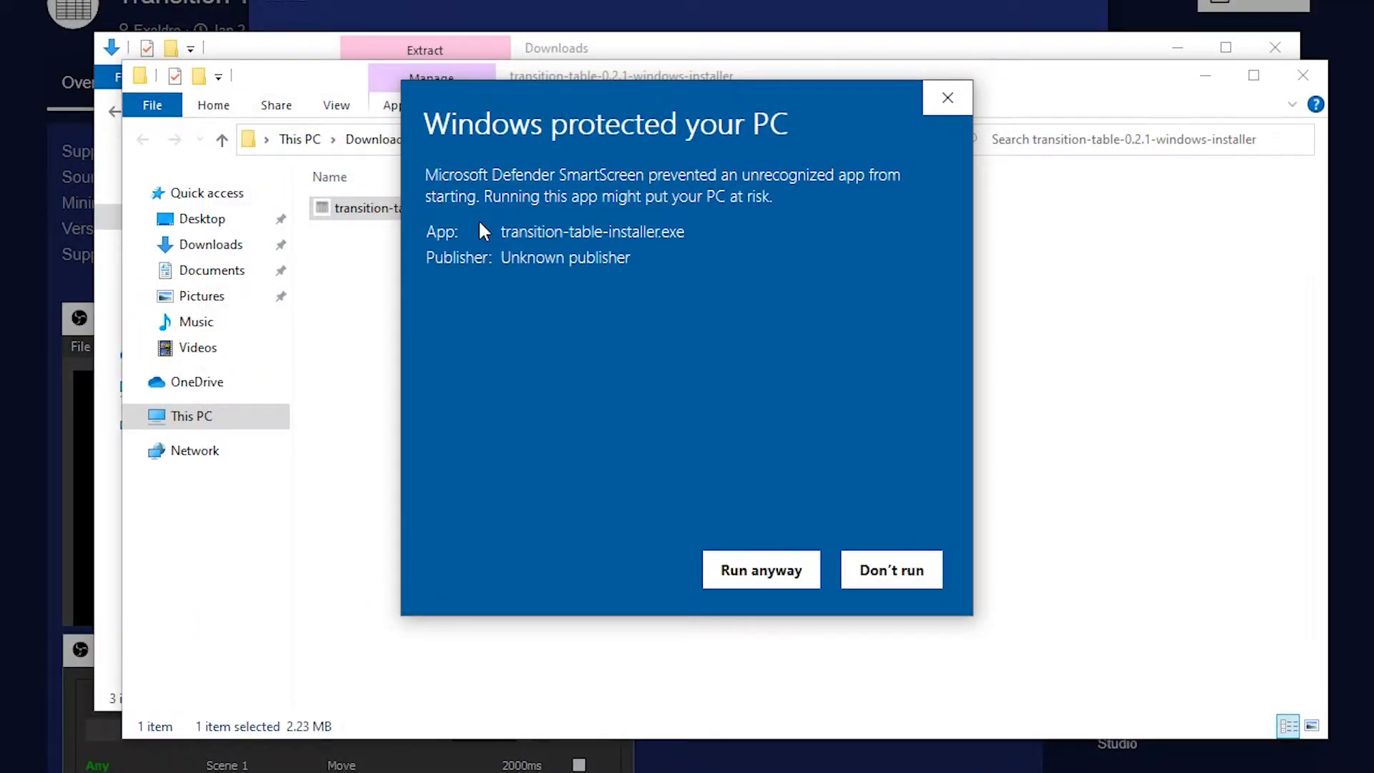
pyautogui.click(760, 569)
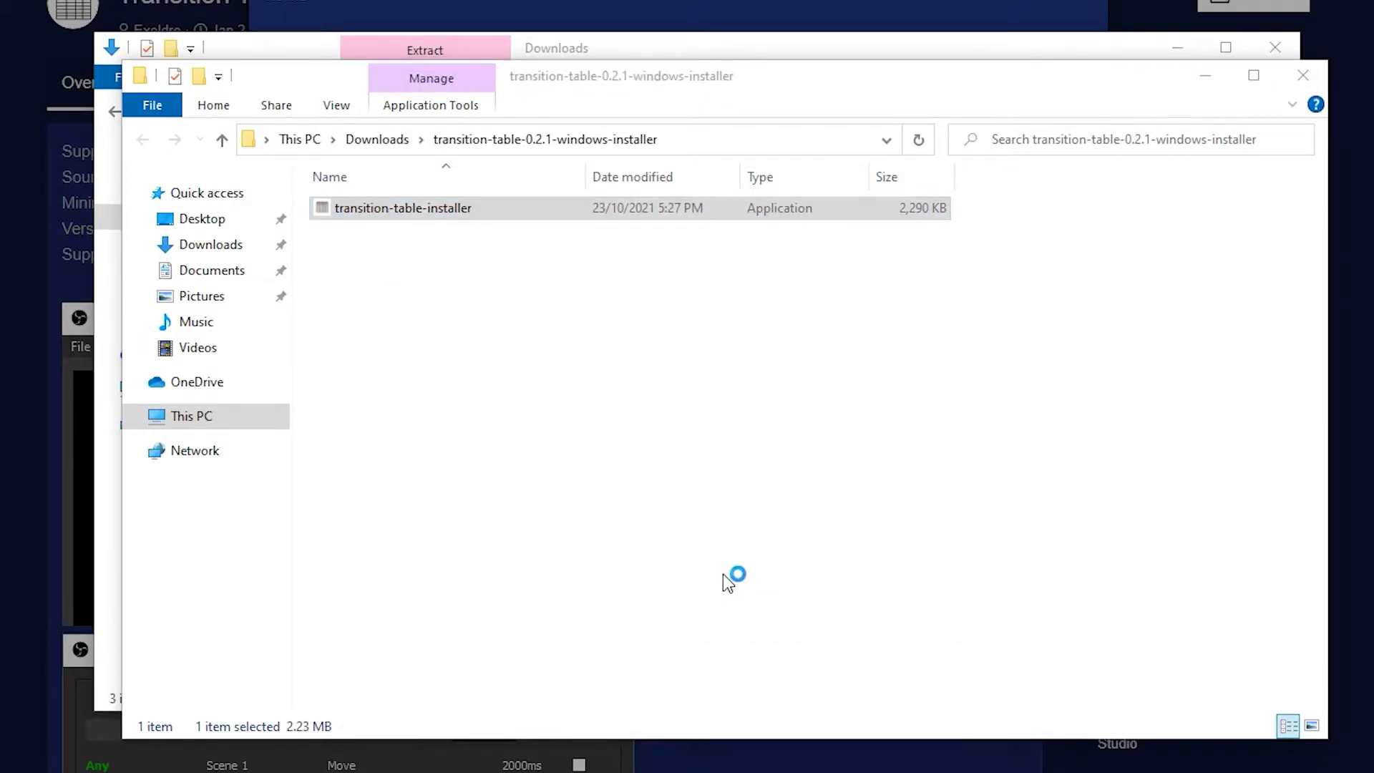
pyautogui.moveTo(655, 536)
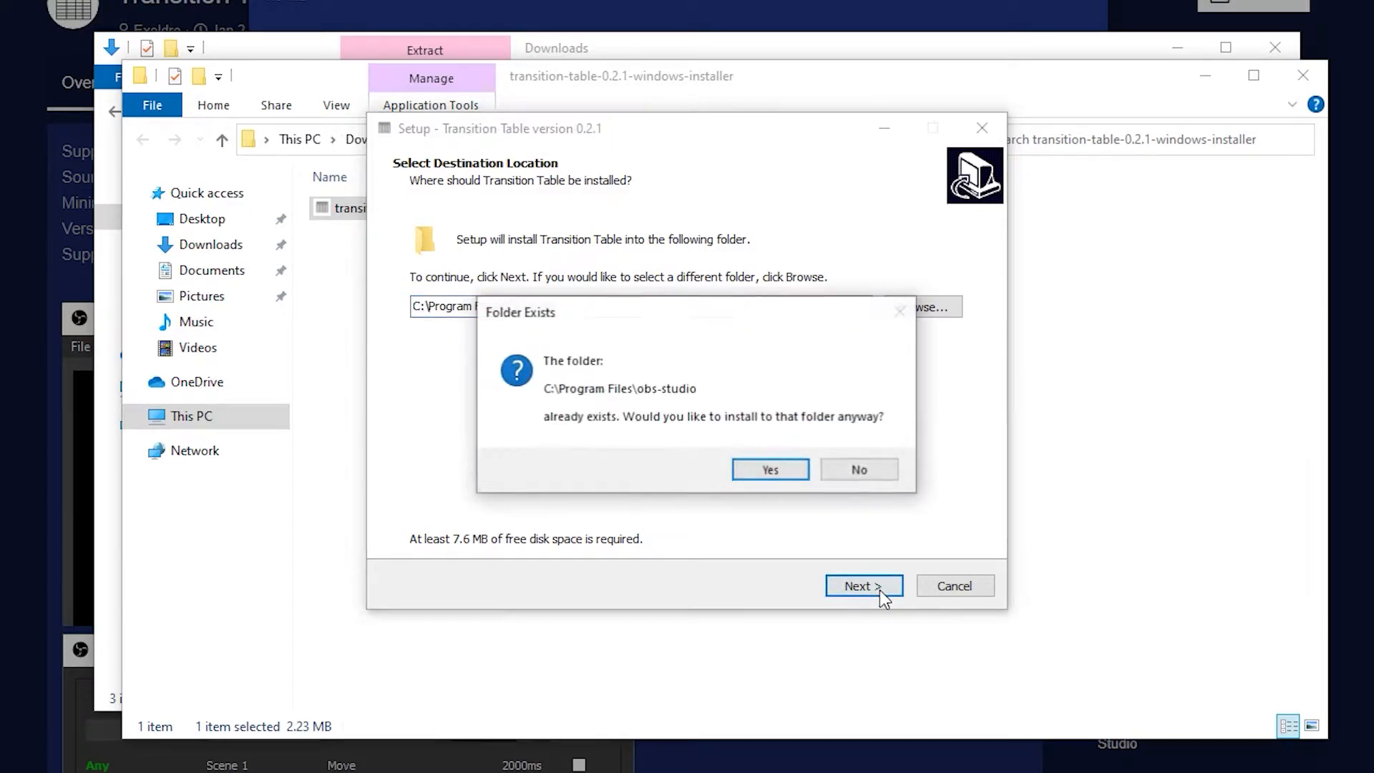
pyautogui.click(769, 469)
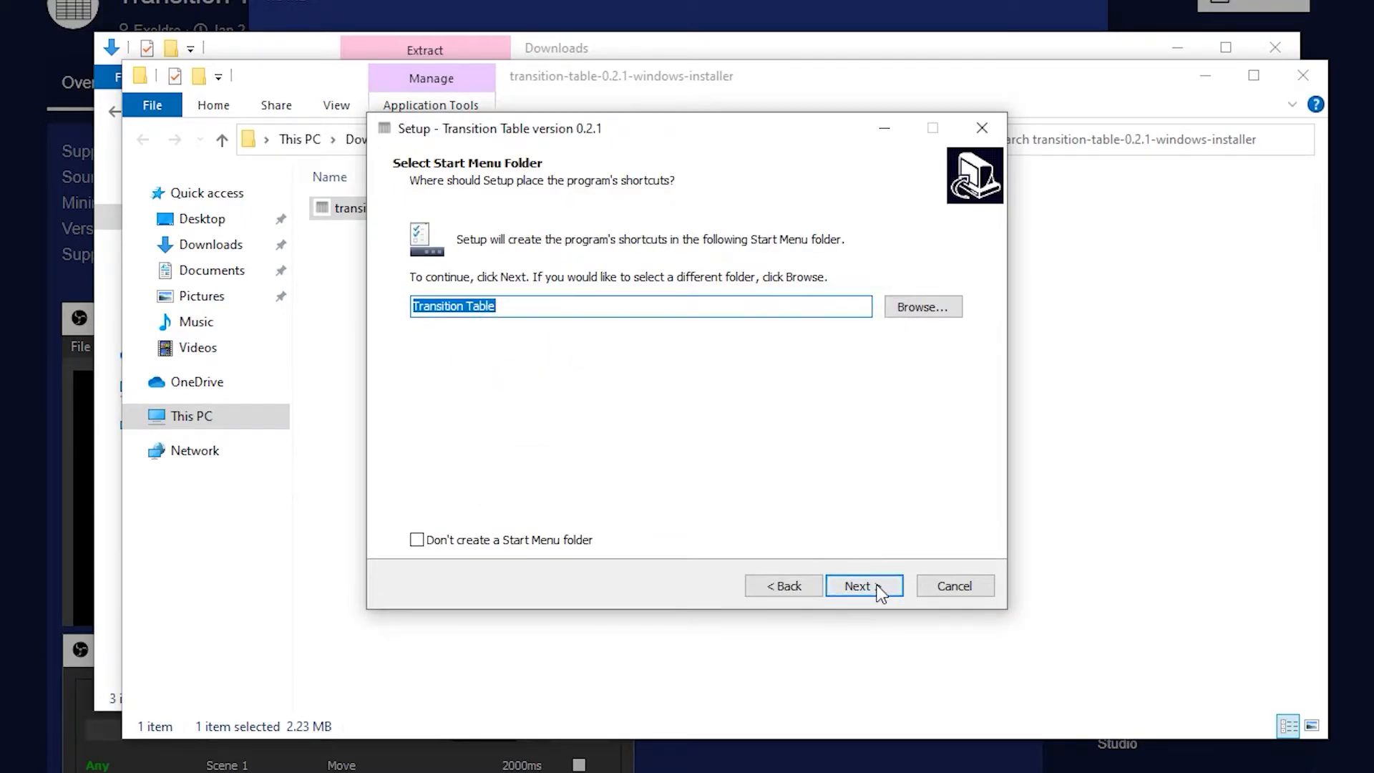
pyautogui.click(863, 586)
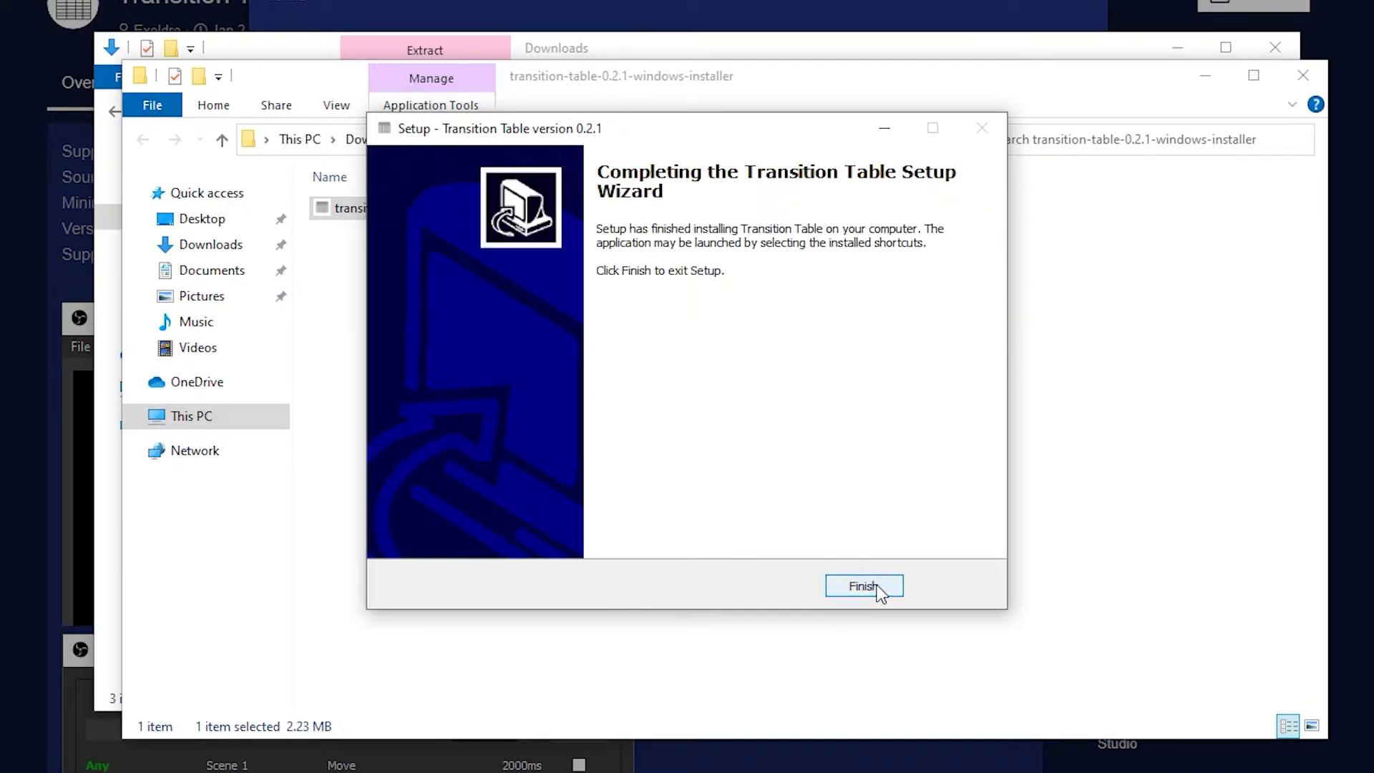
pyautogui.click(863, 586)
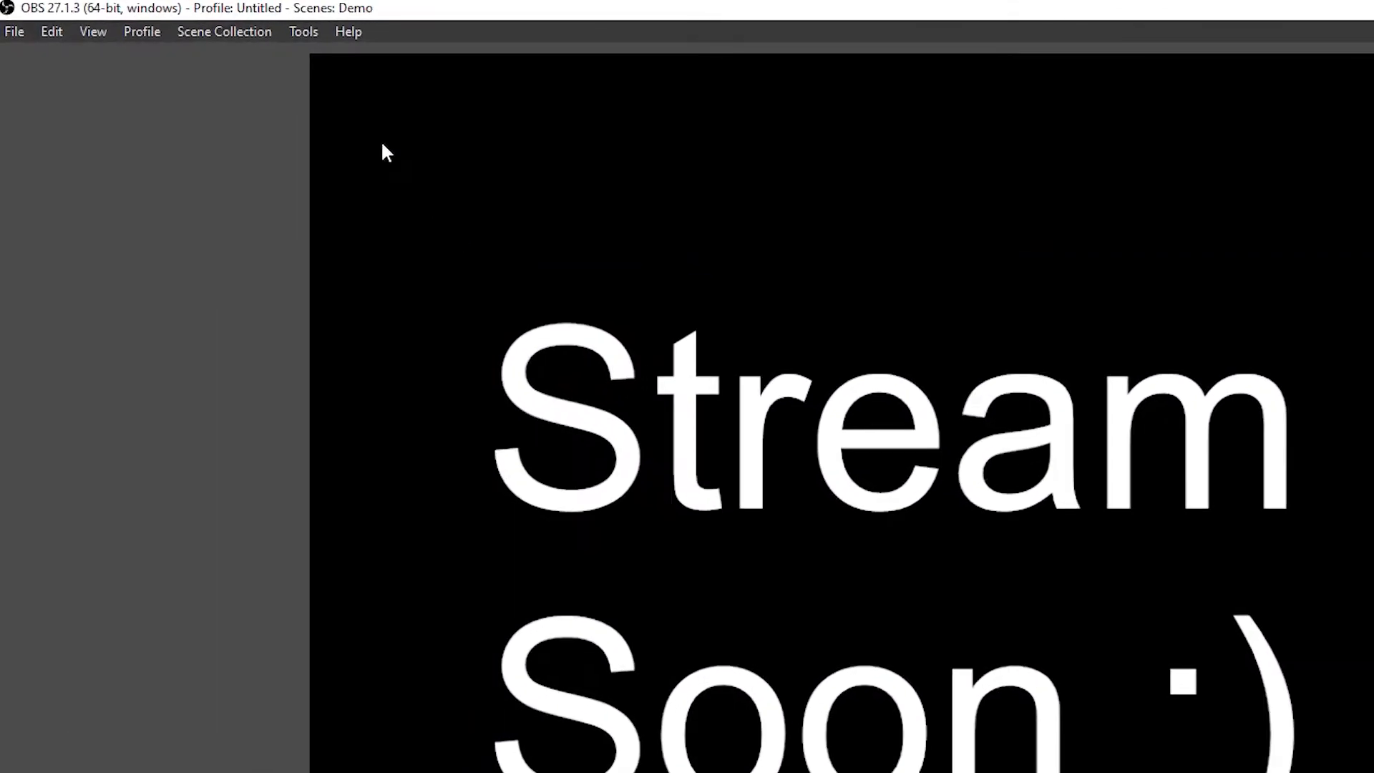
# In Tools > Transition Table, add a Slide 500ms rule from Stream Starting to My Face
pyautogui.click(302, 30)
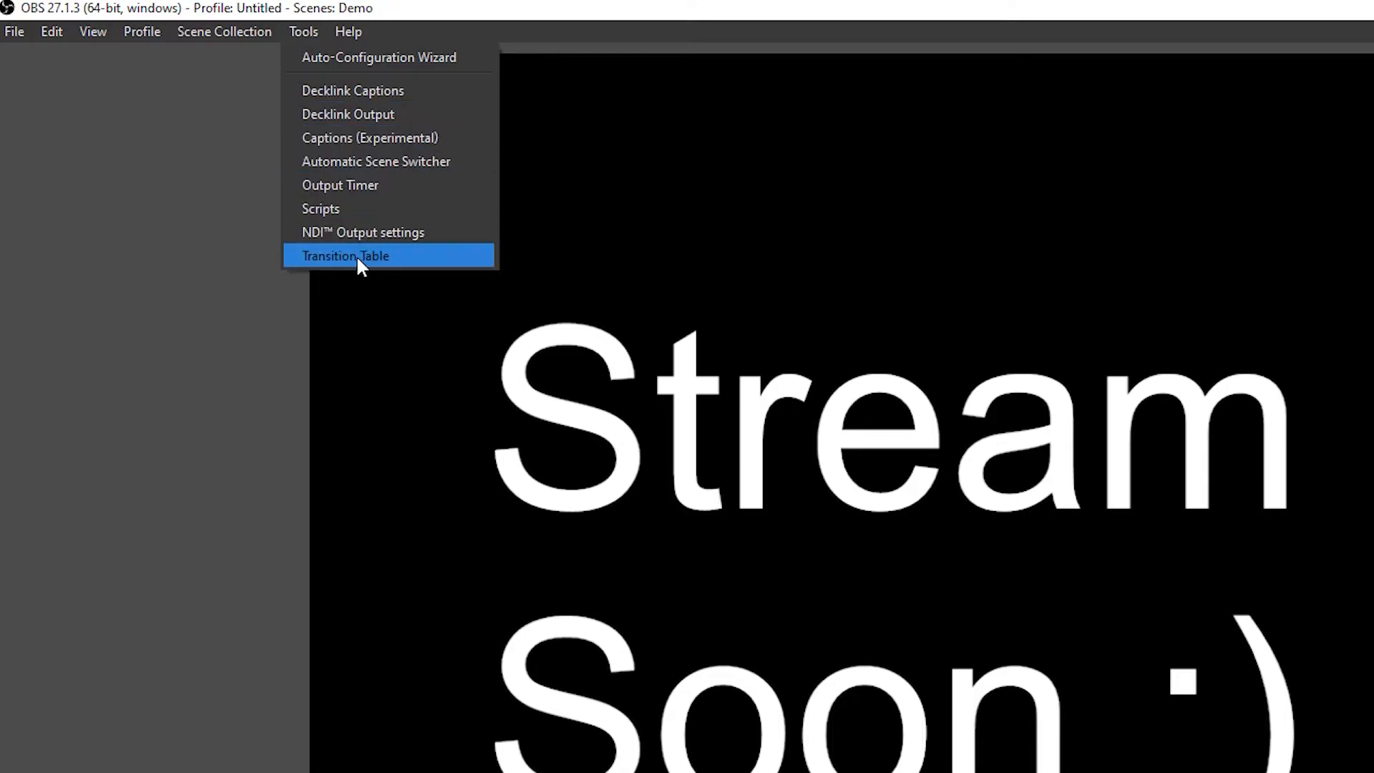
pyautogui.click(344, 254)
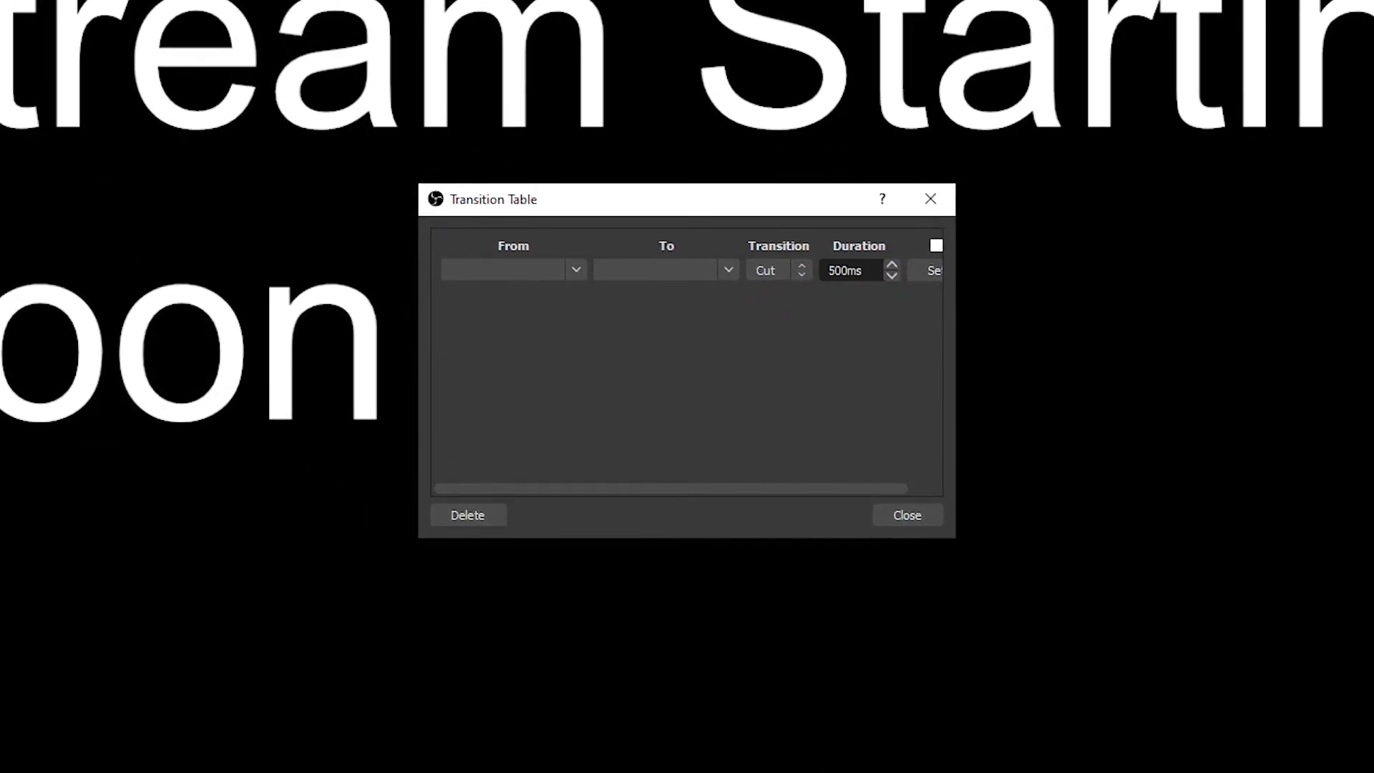
pyautogui.click(575, 269)
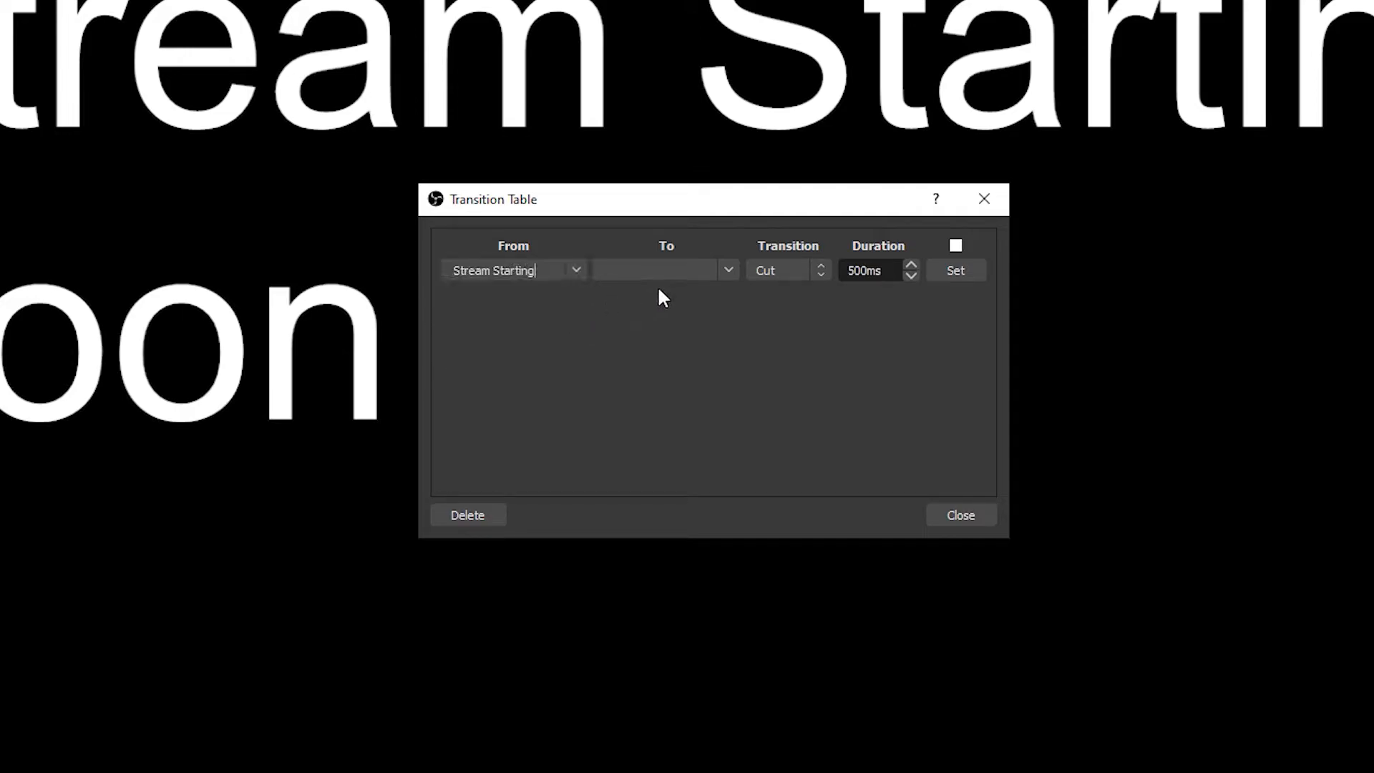
pyautogui.click(725, 270)
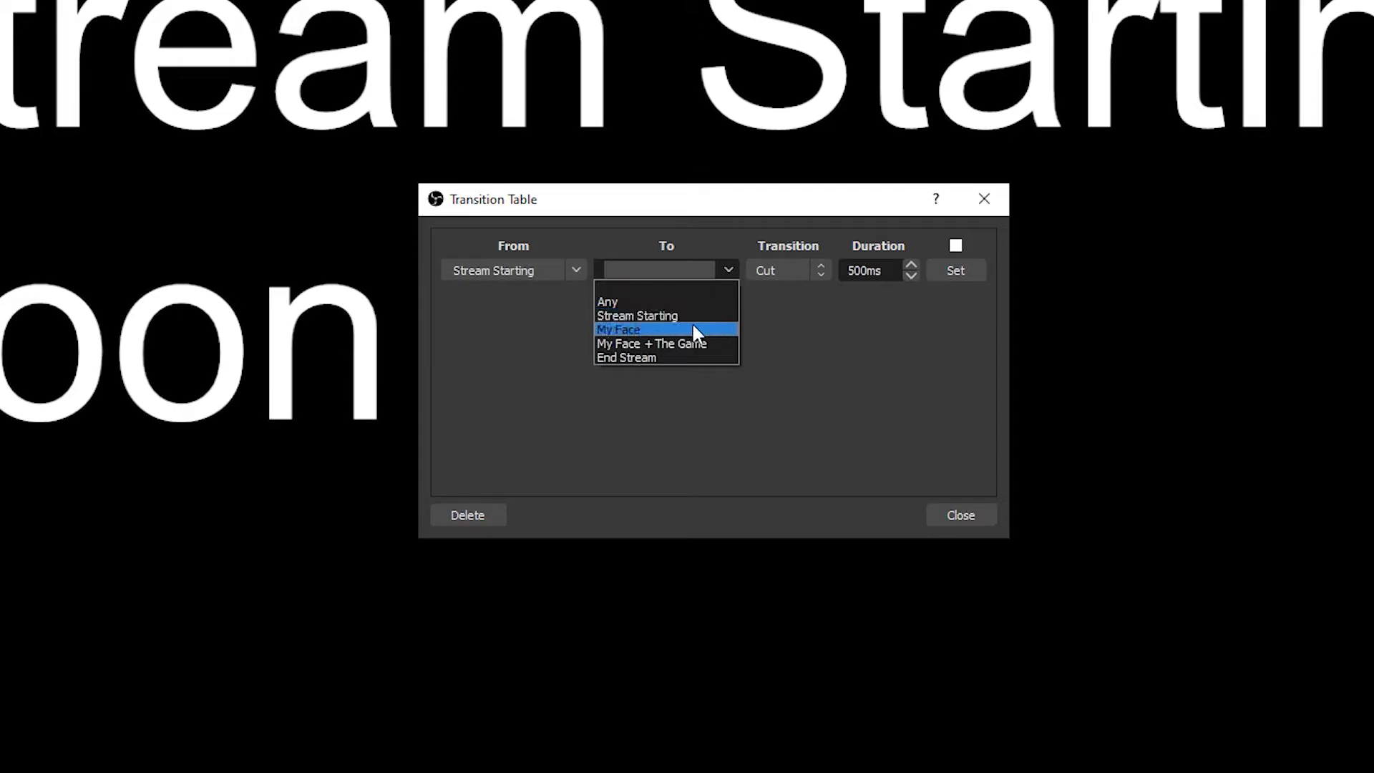
pyautogui.click(618, 328)
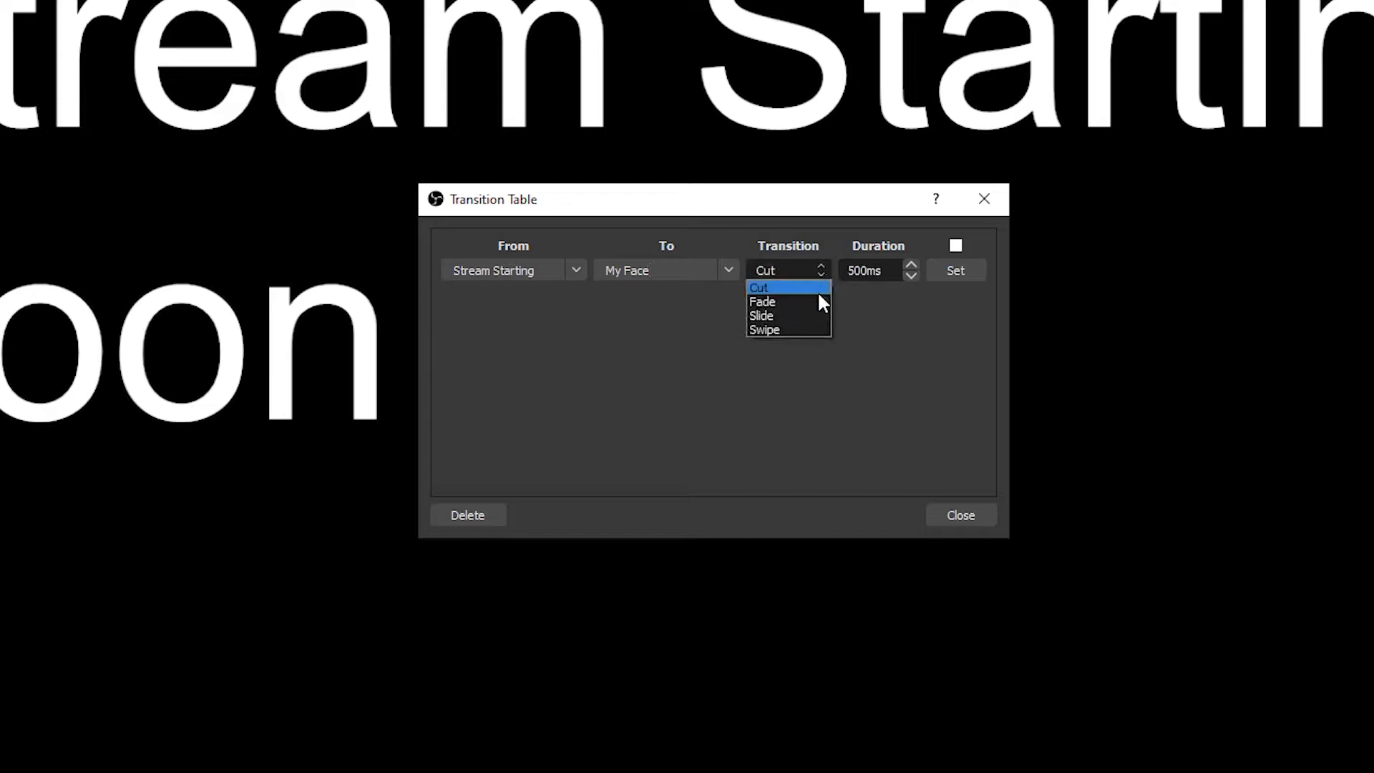
pyautogui.click(761, 315)
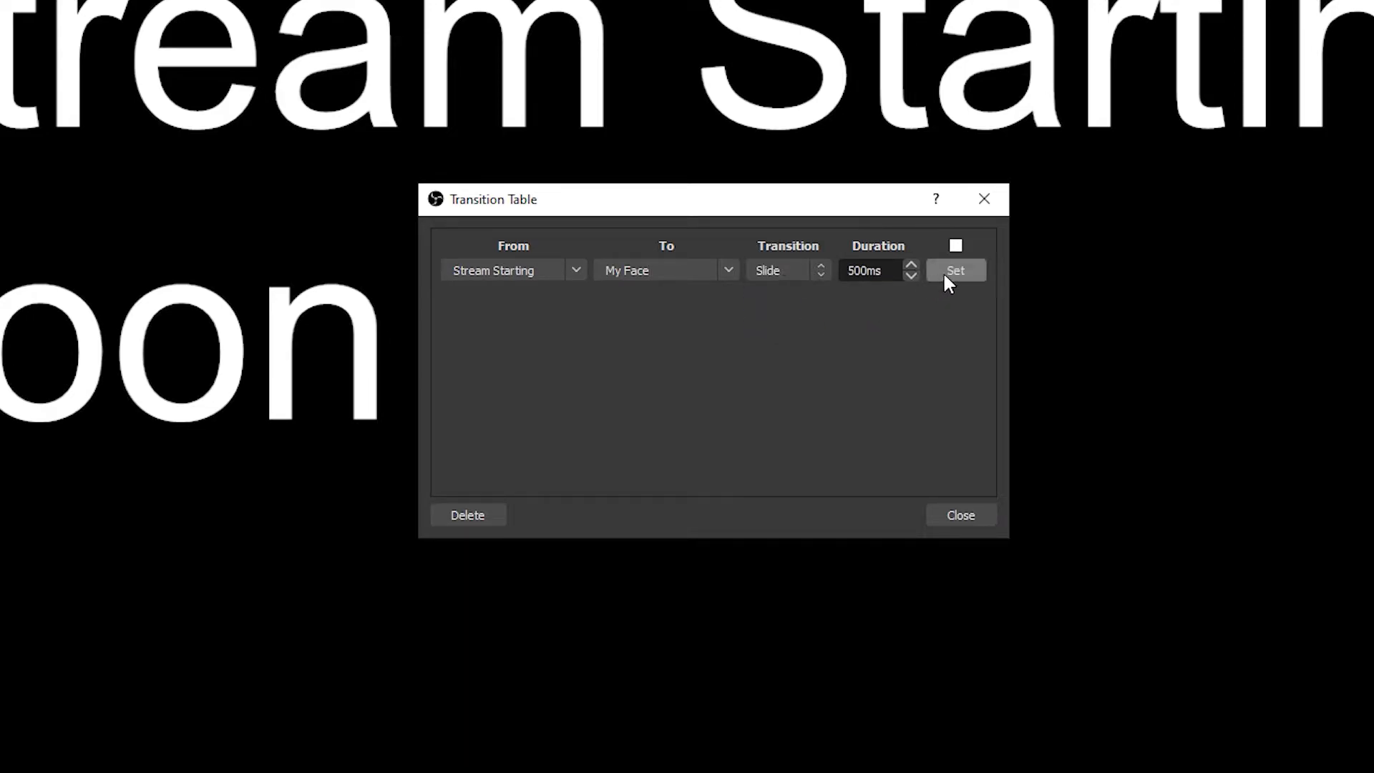
pyautogui.click(955, 270)
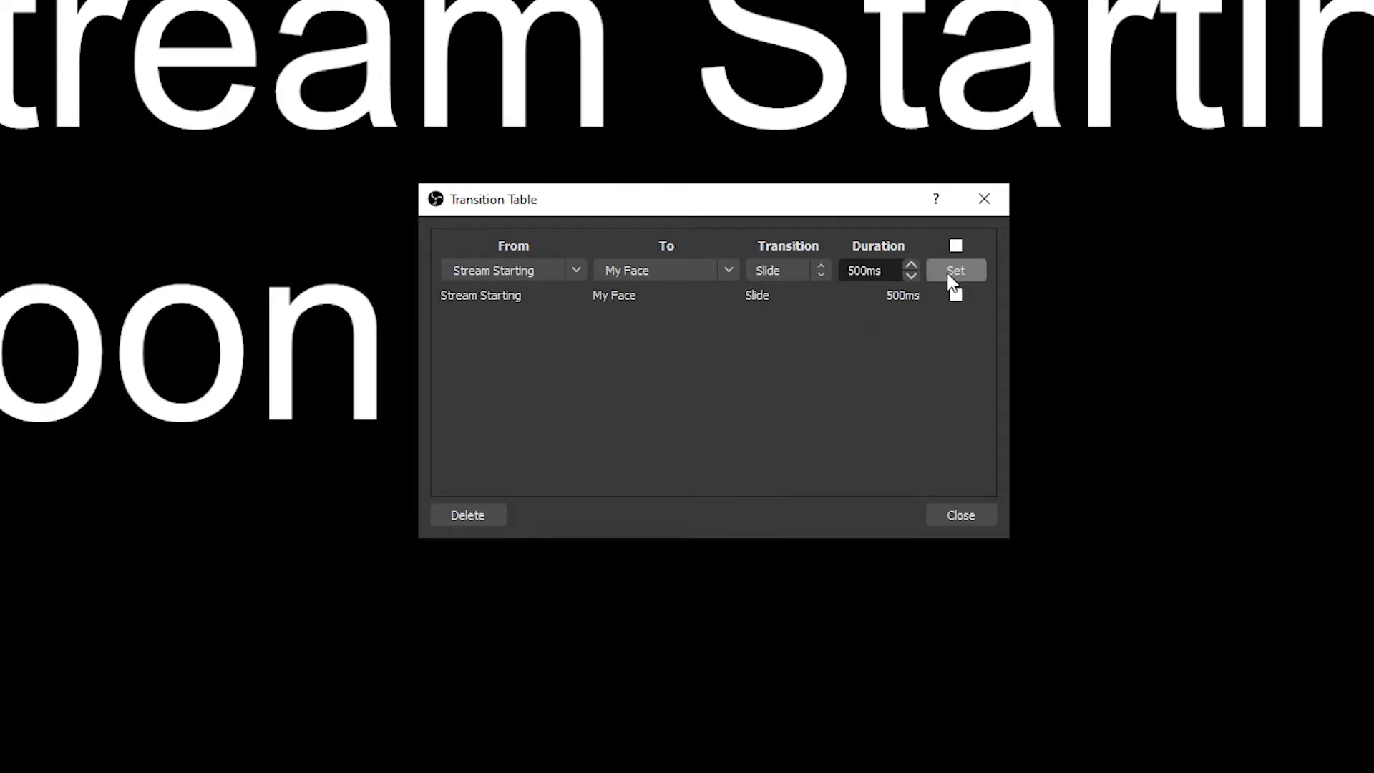
pyautogui.click(960, 515)
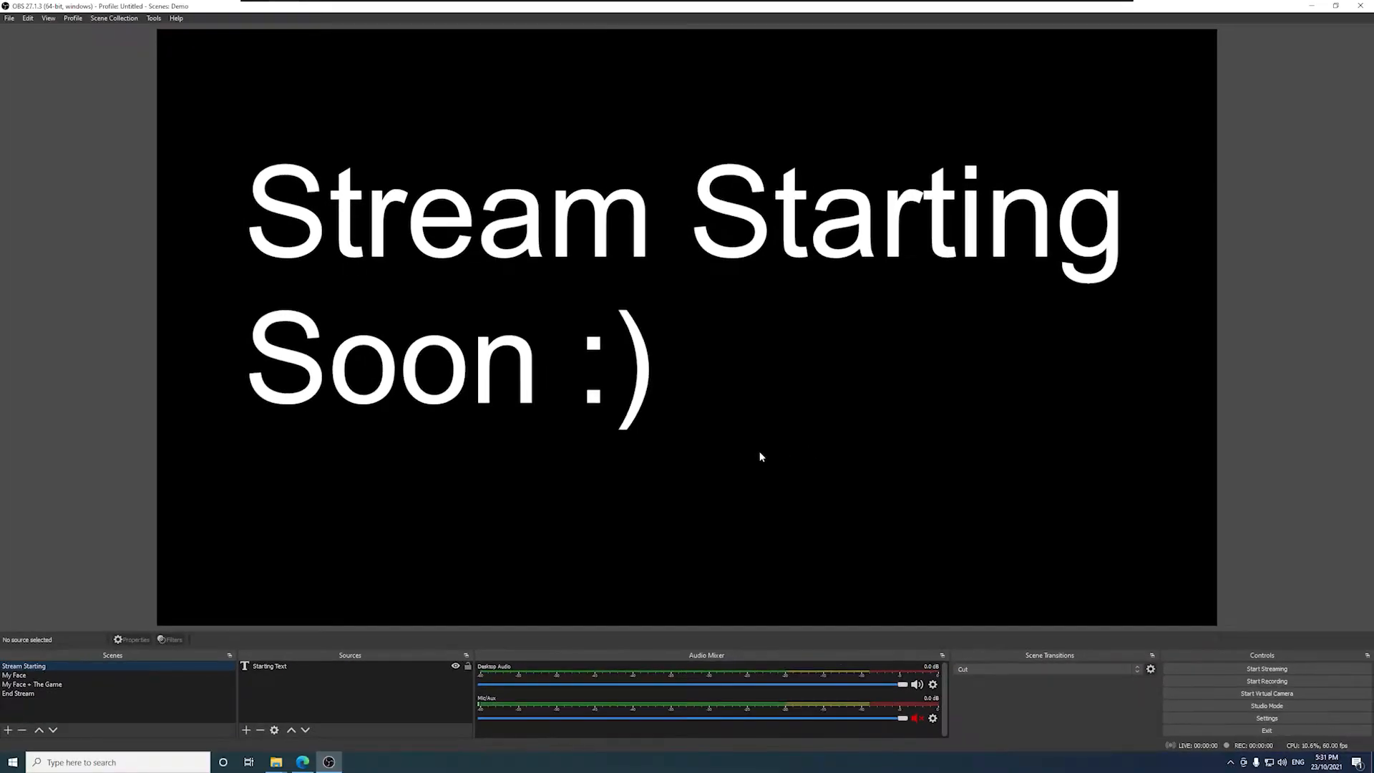
pyautogui.click(14, 674)
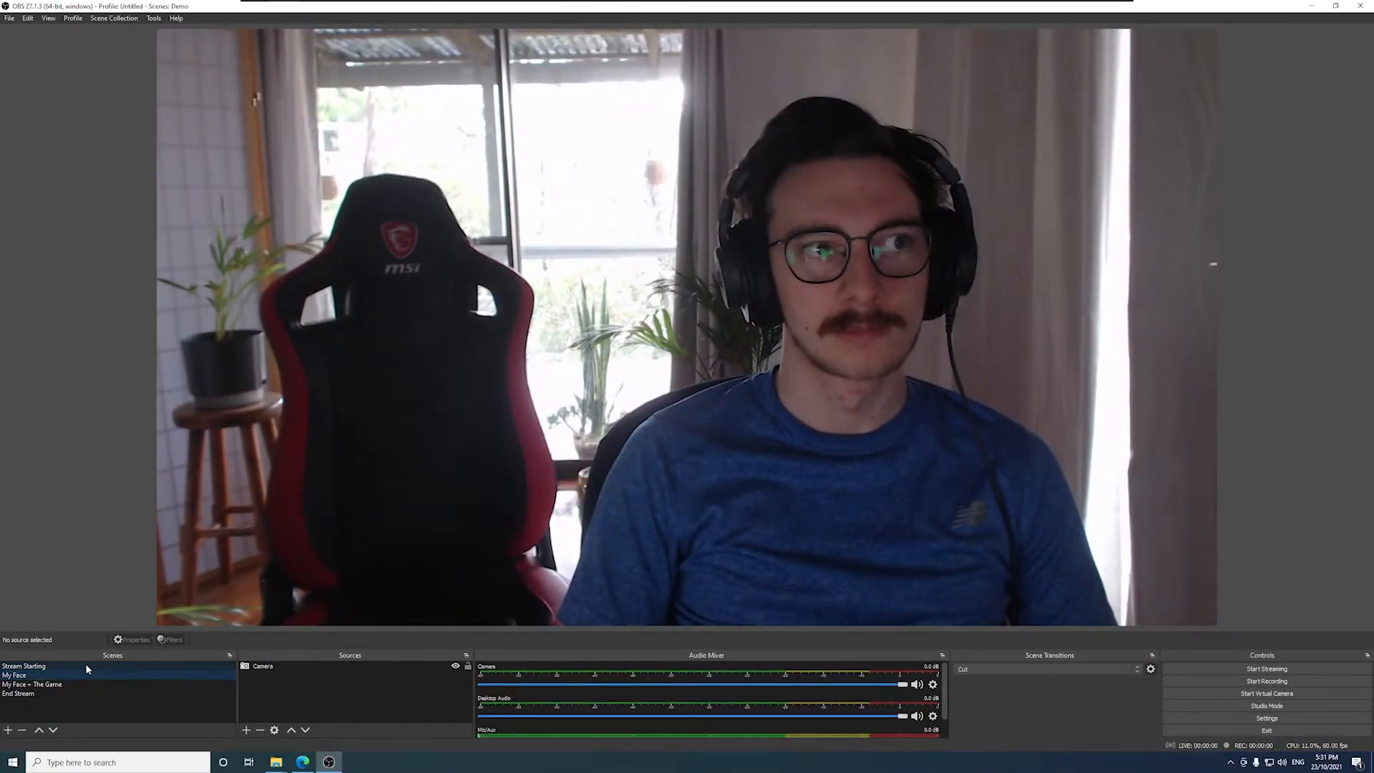
pyautogui.click(23, 667)
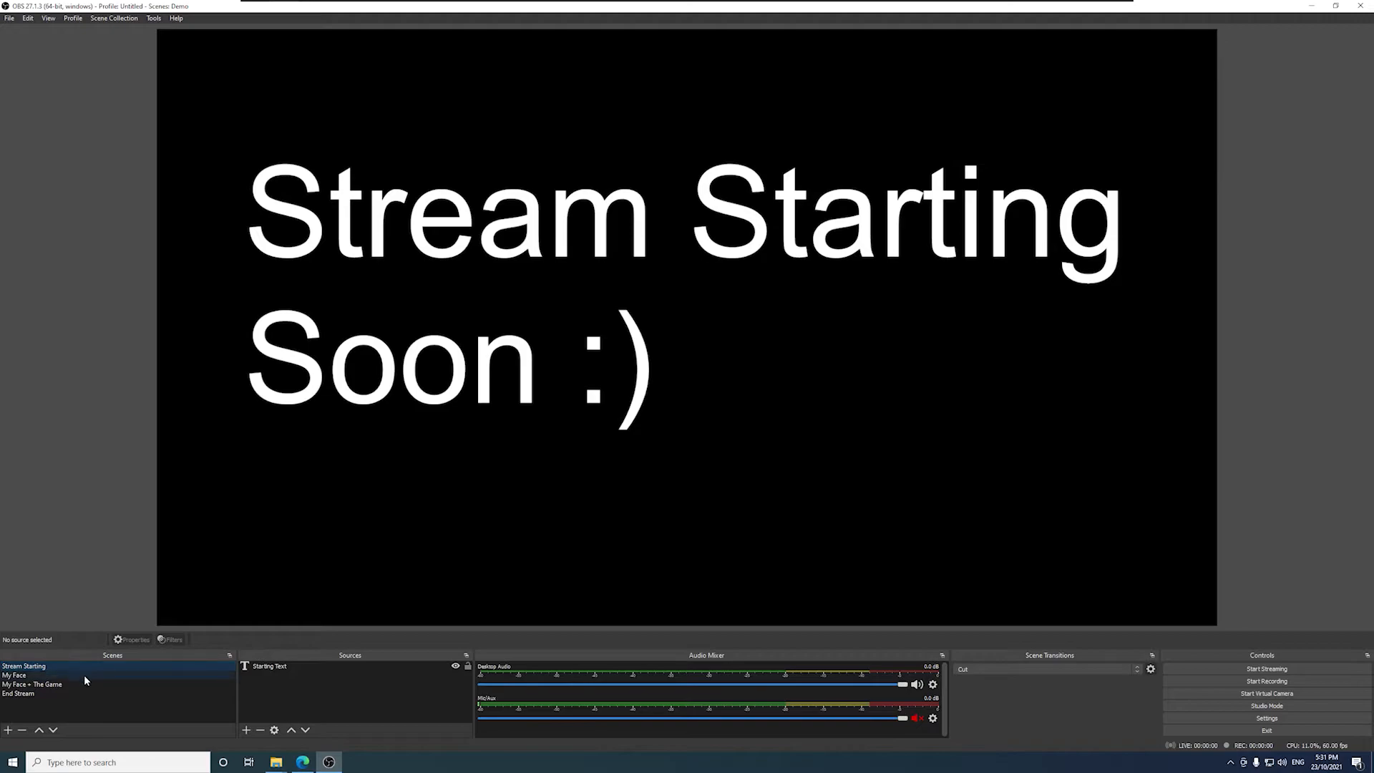
pyautogui.moveTo(84, 579)
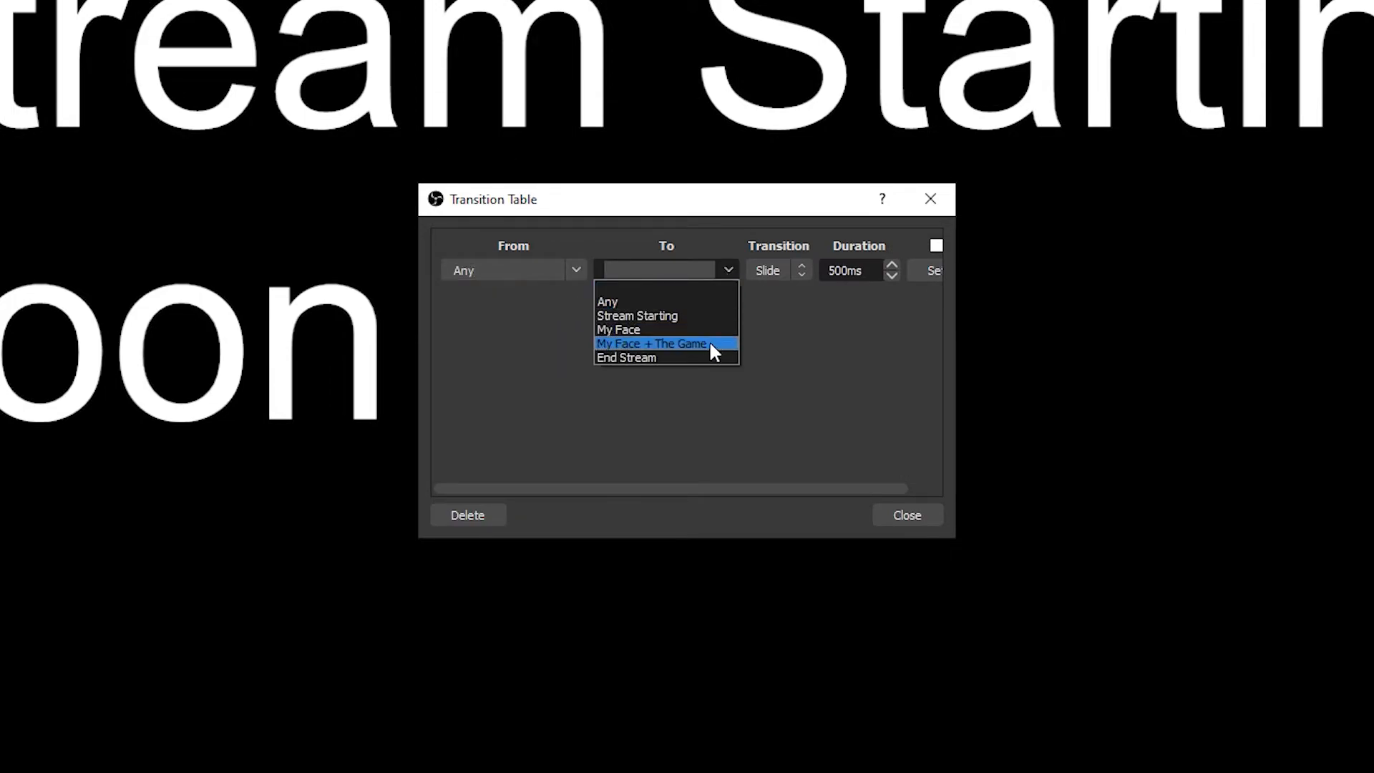
# Add a Fade rule from Any scene to End Stream and close the table
pyautogui.click(626, 357)
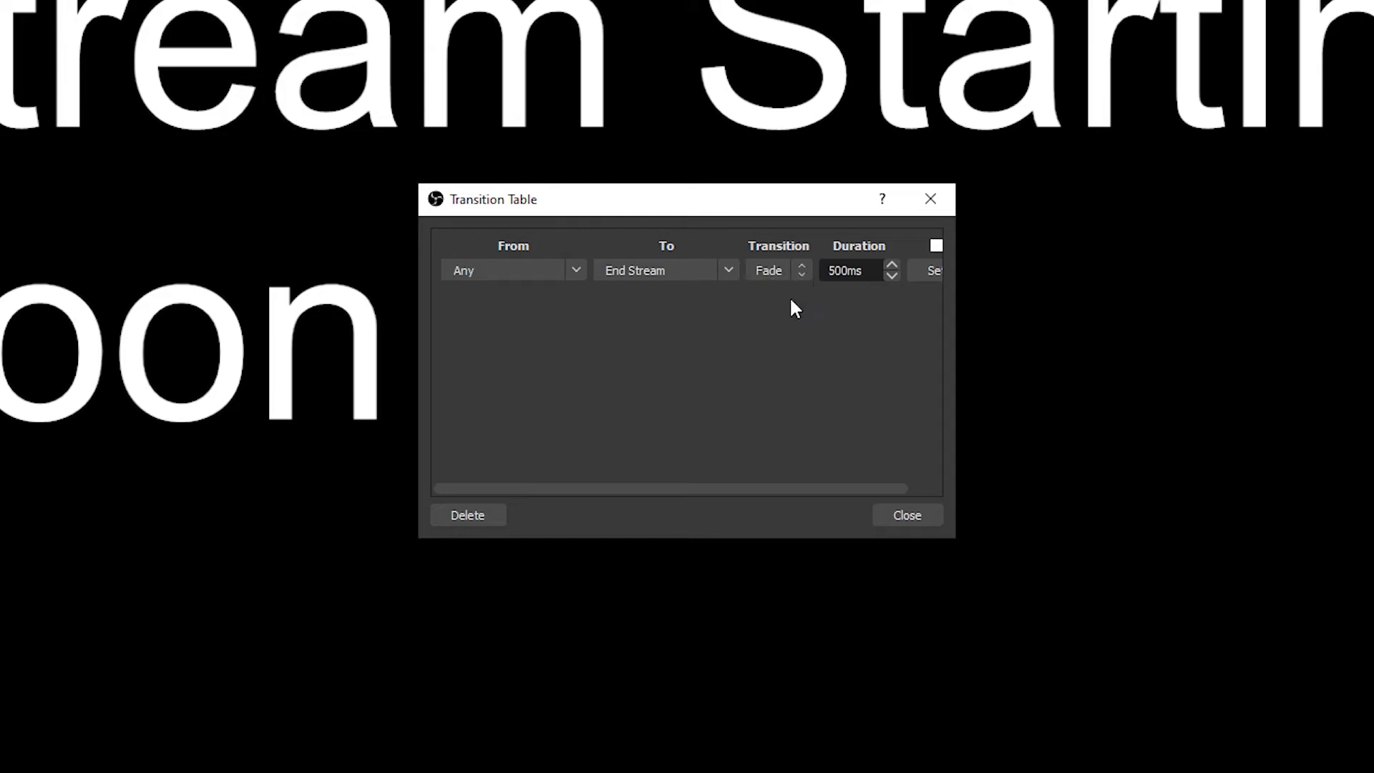
pyautogui.click(937, 270)
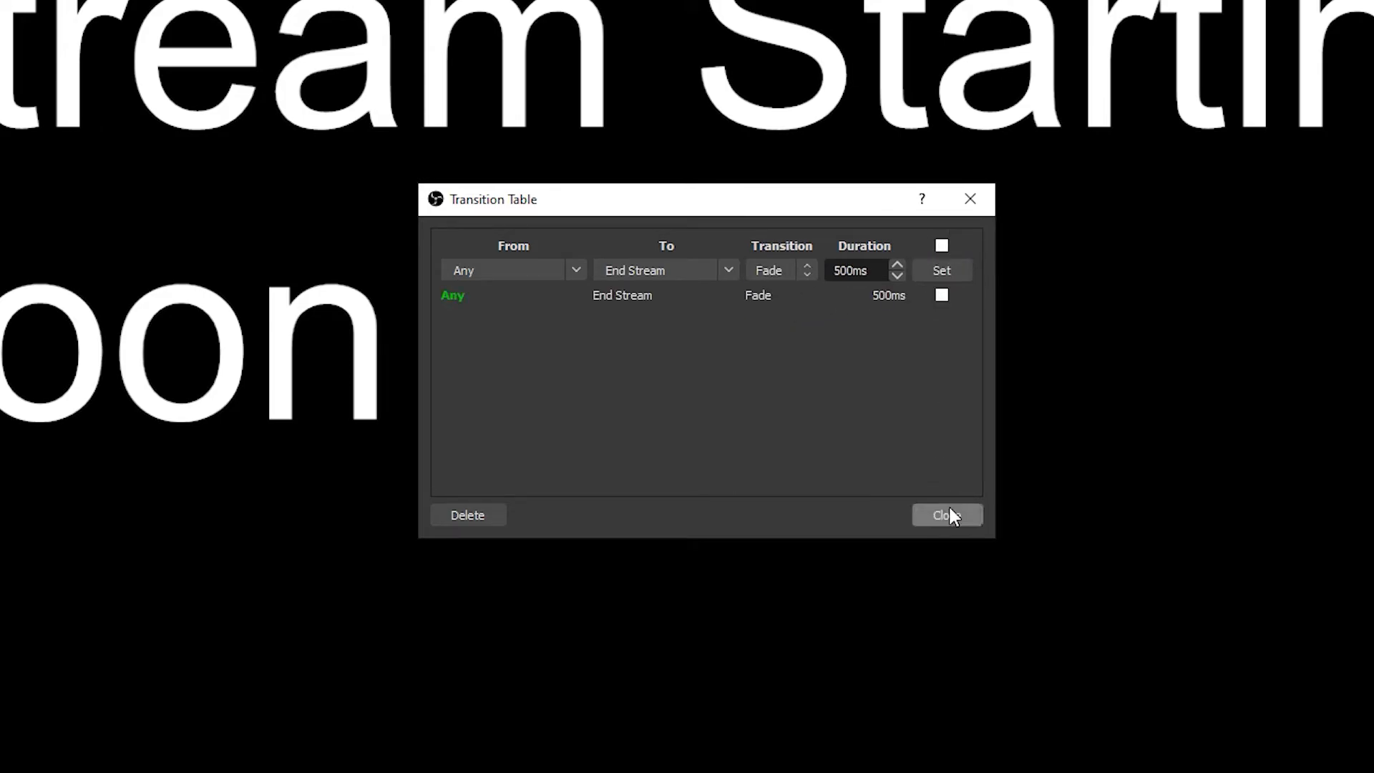
pyautogui.click(946, 514)
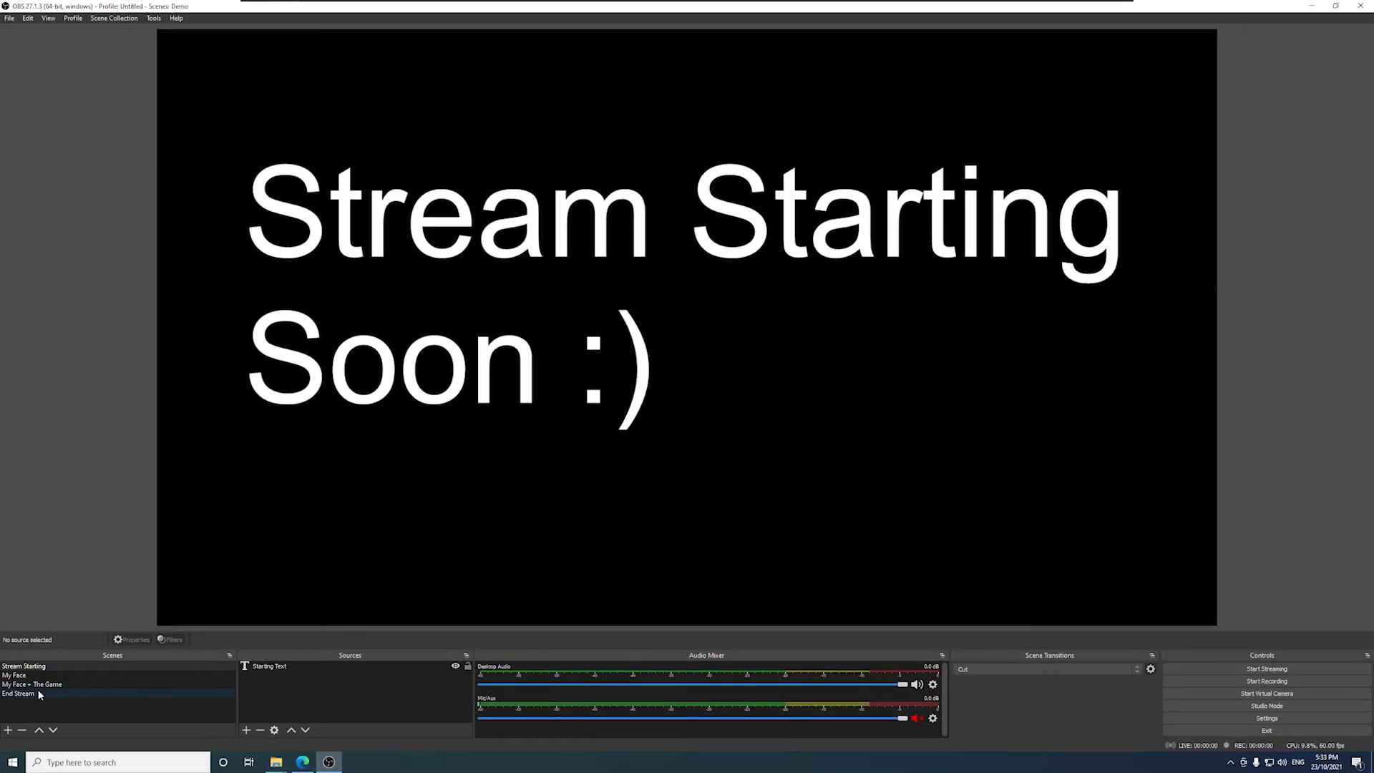
# Switch between My Face, End Stream and My Face + The Game to watch the fade
pyautogui.click(15, 675)
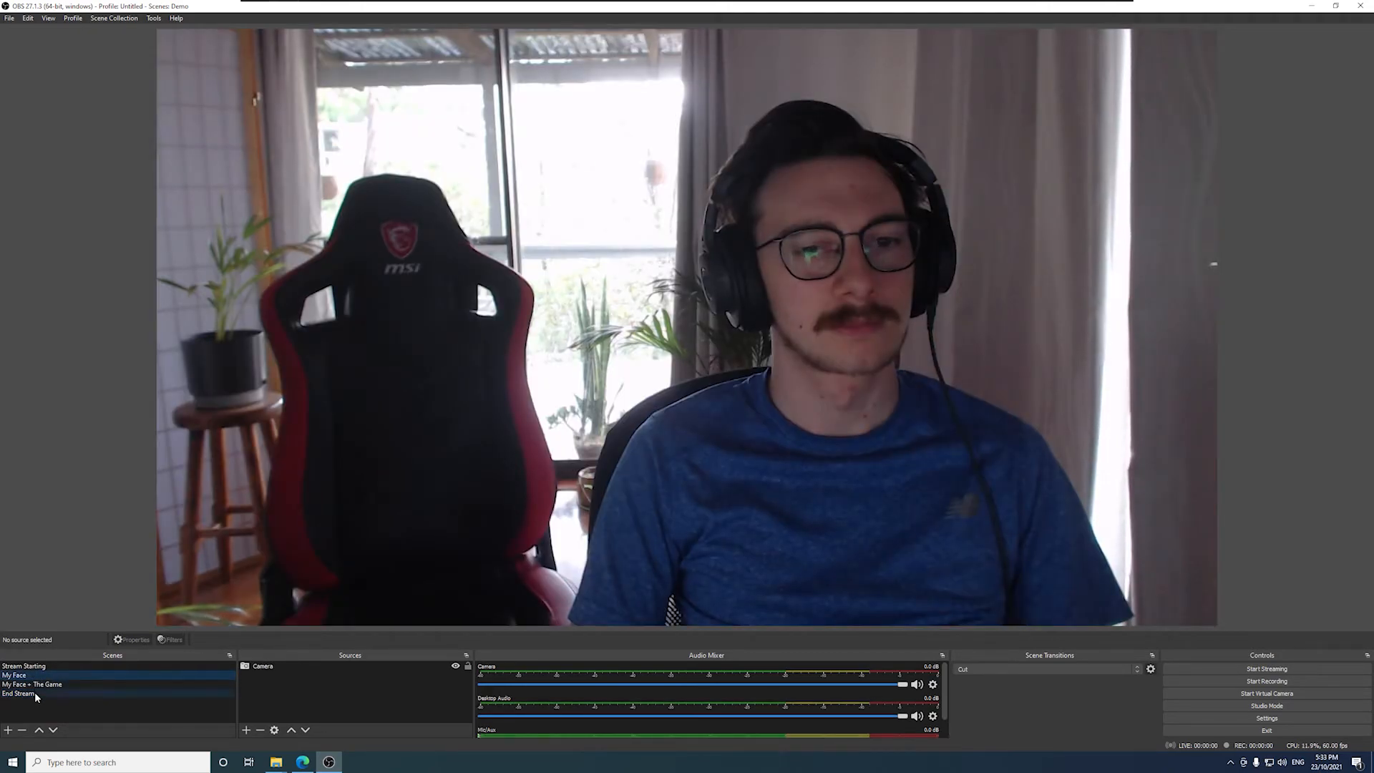
pyautogui.click(19, 694)
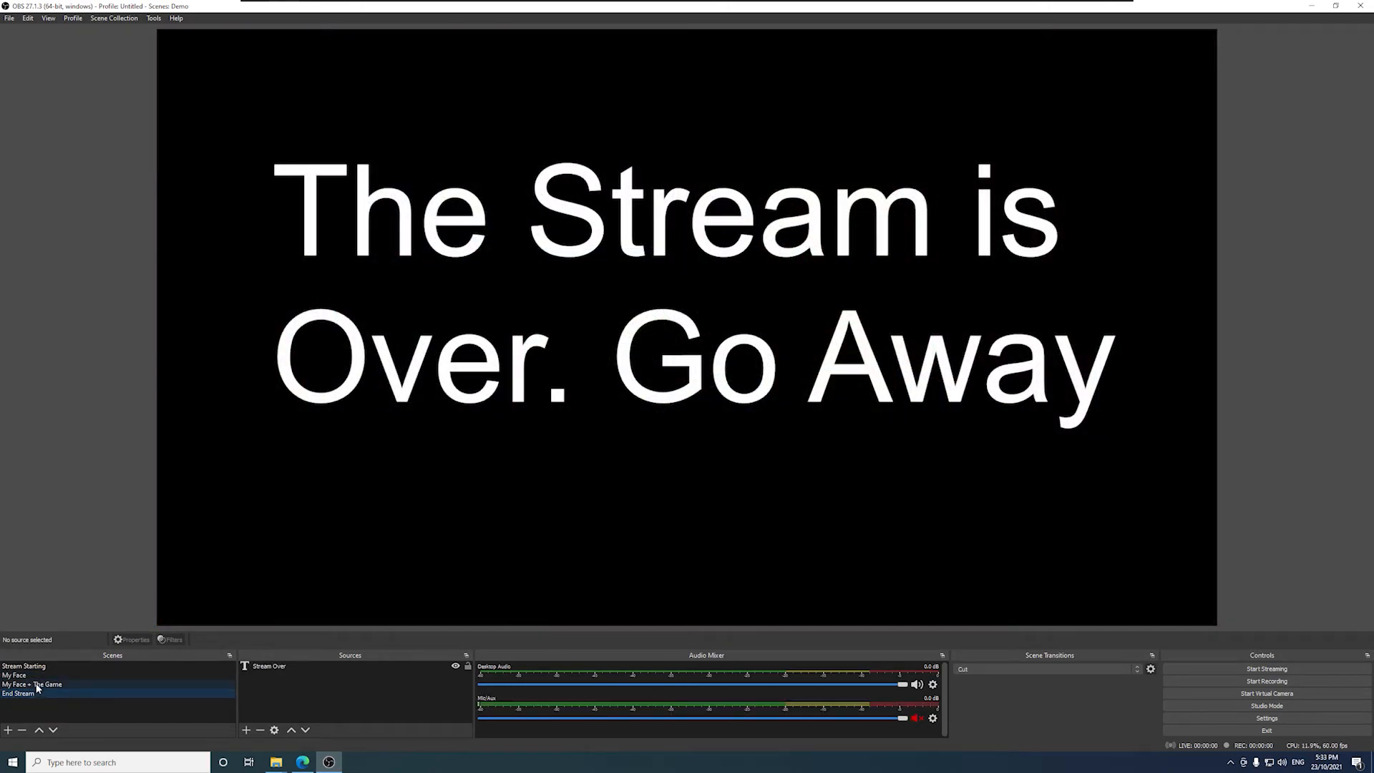
pyautogui.click(19, 693)
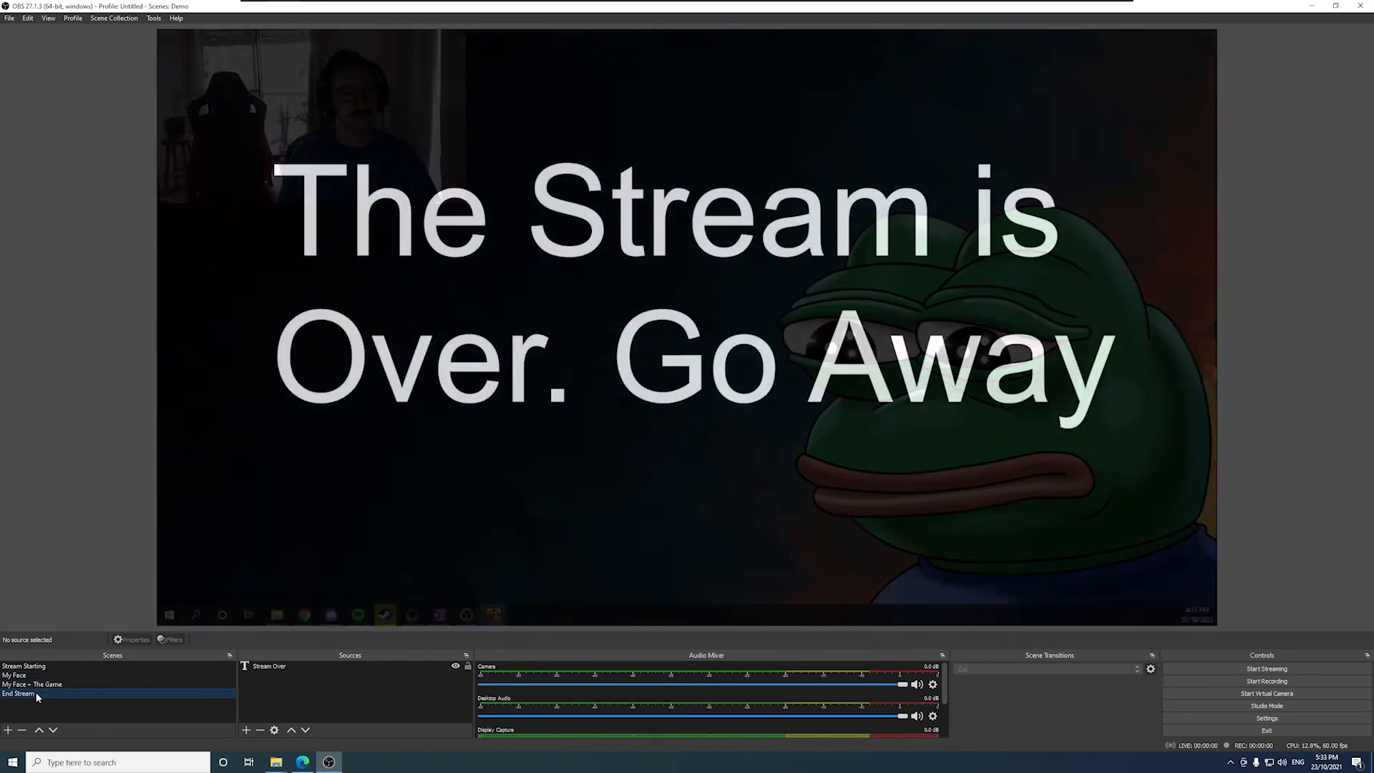
pyautogui.click(17, 693)
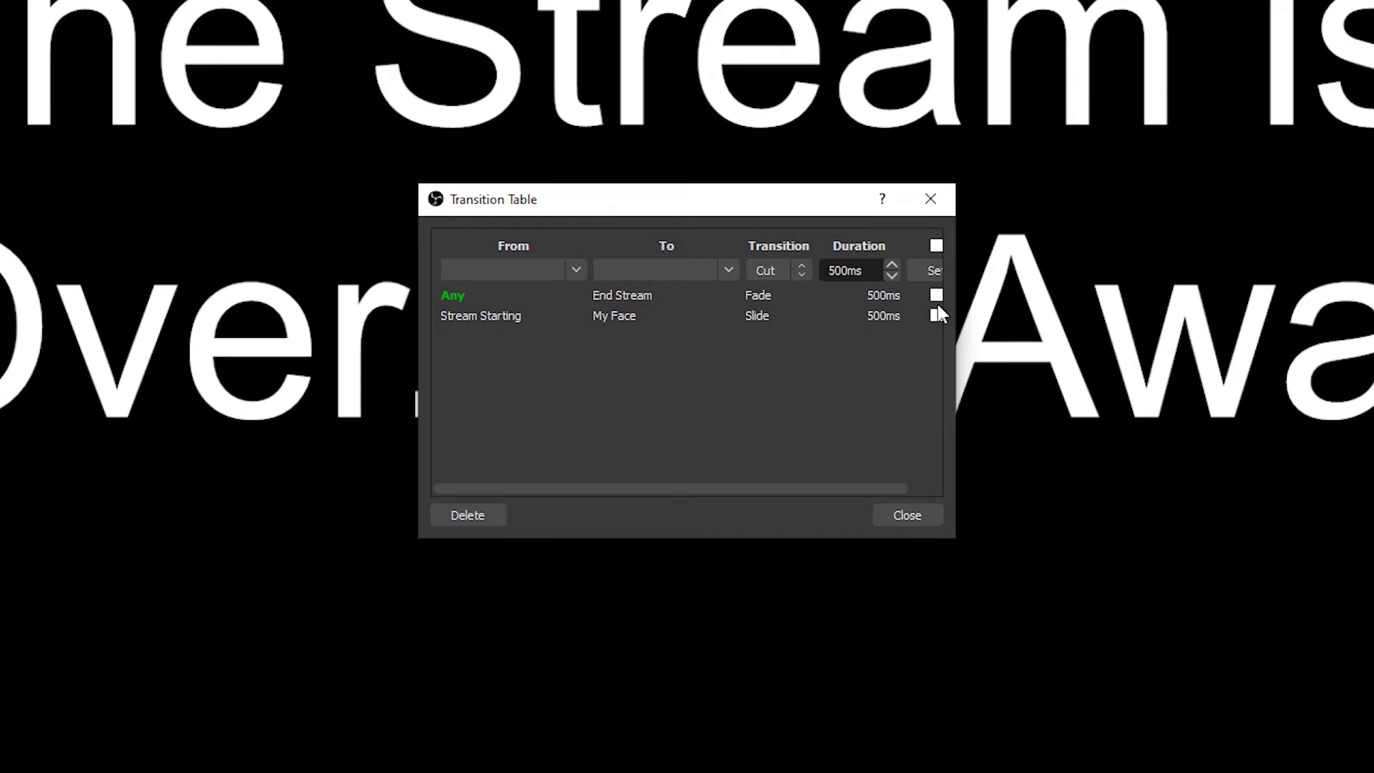
# Tick the checkbox on the Any → End Stream rule in the transition table
pyautogui.click(935, 296)
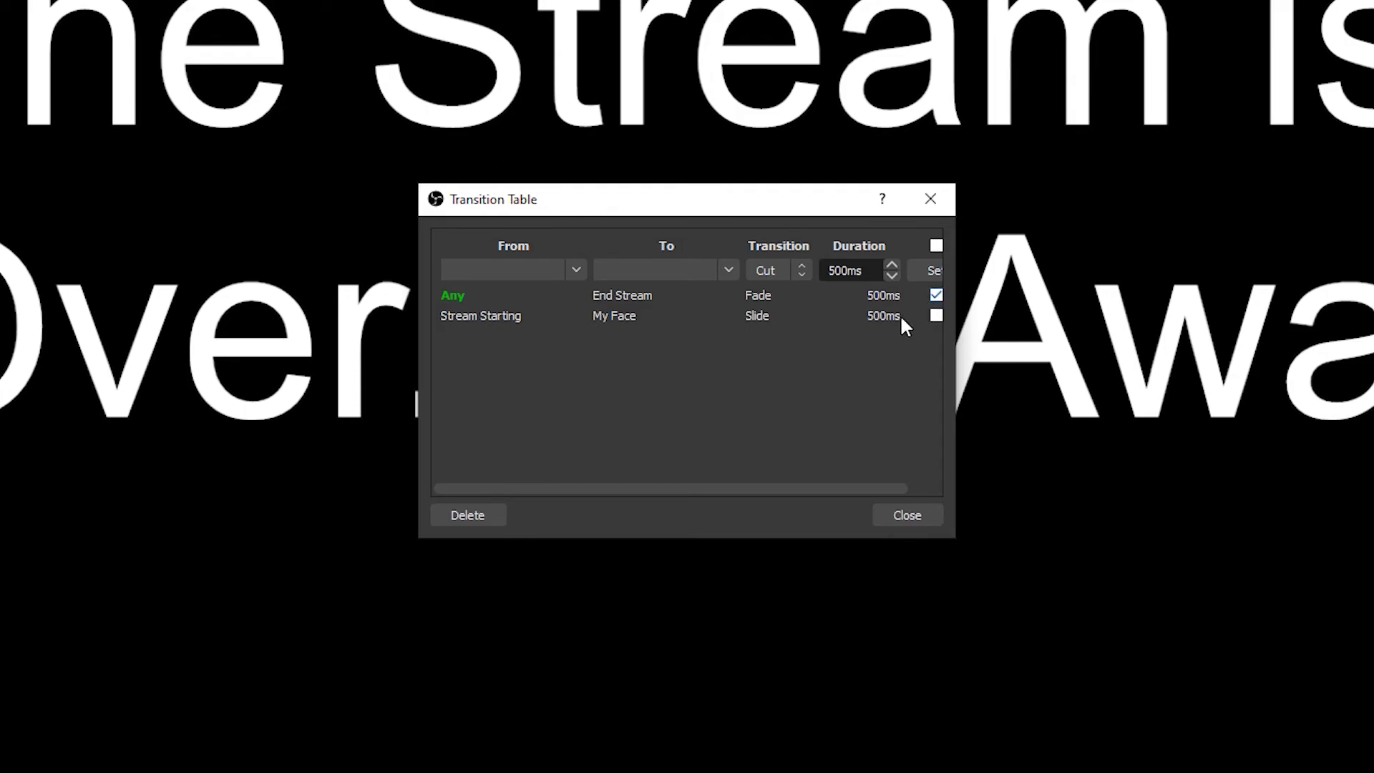
pyautogui.click(467, 515)
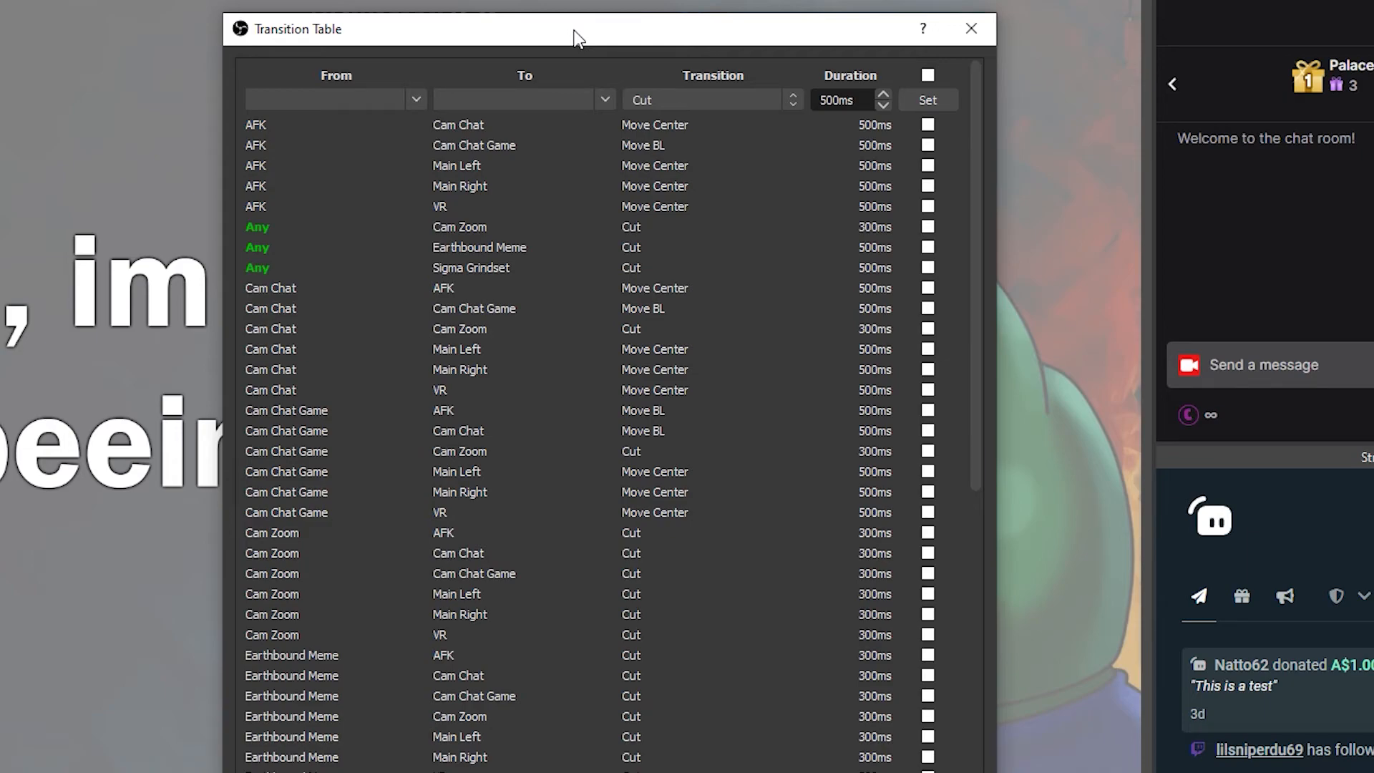
# Filter the transition table by Main Left in the From dropdown, then in the To dropdown
pyautogui.click(415, 98)
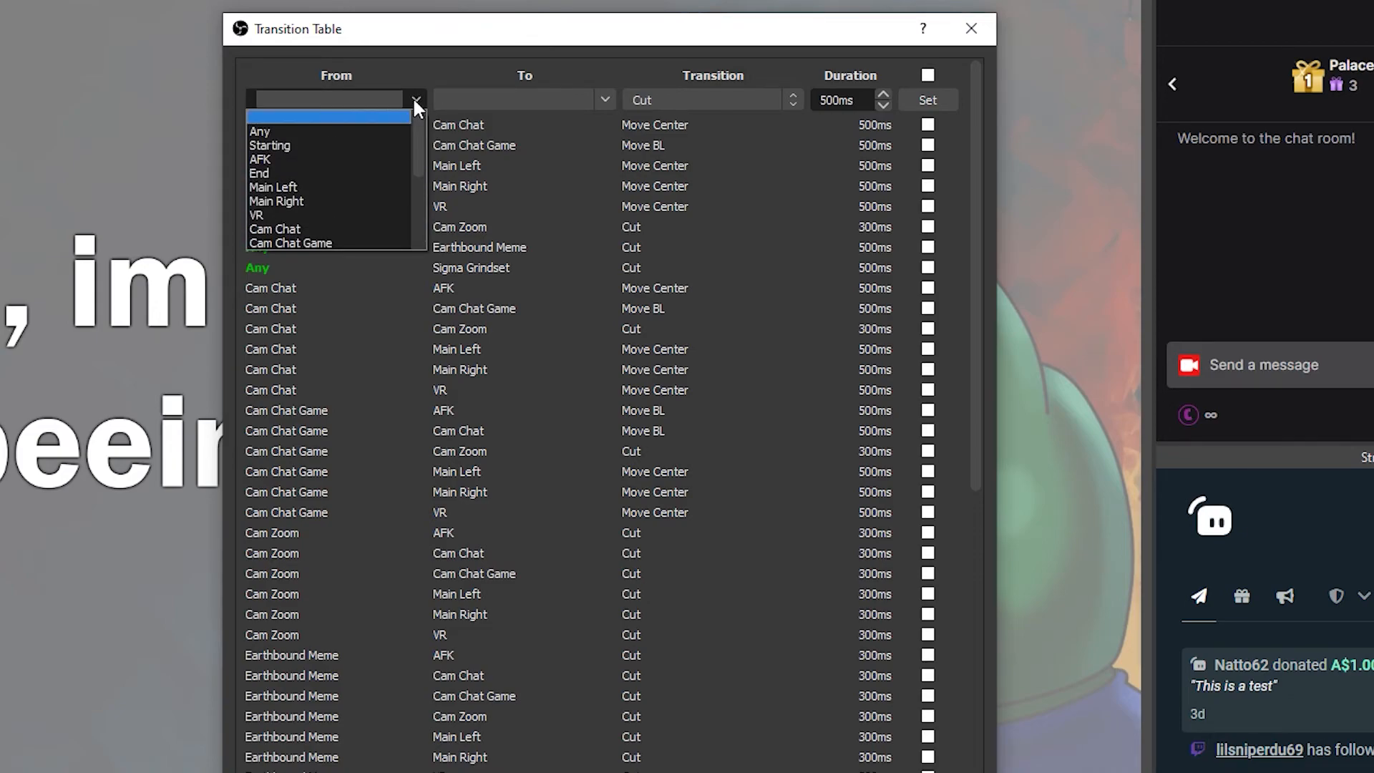
pyautogui.click(272, 187)
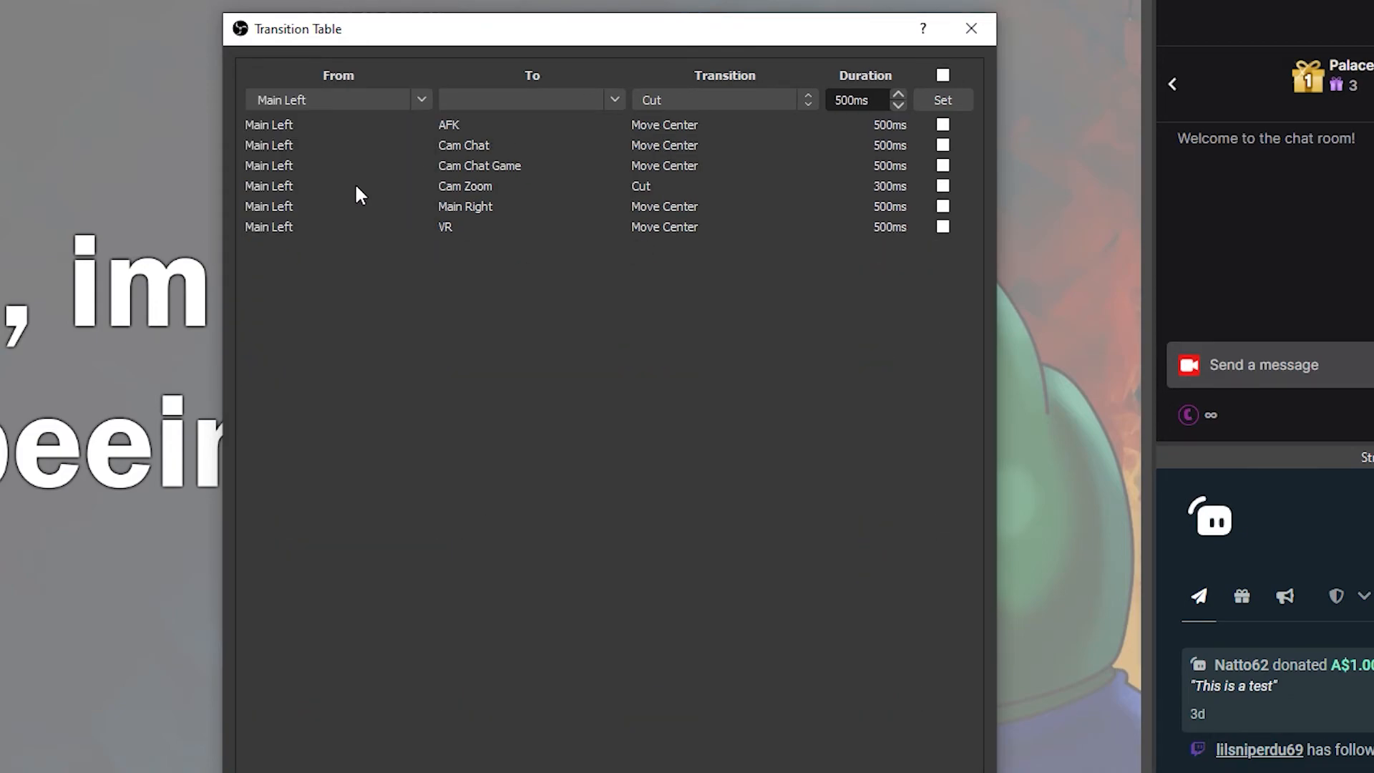
pyautogui.click(613, 99)
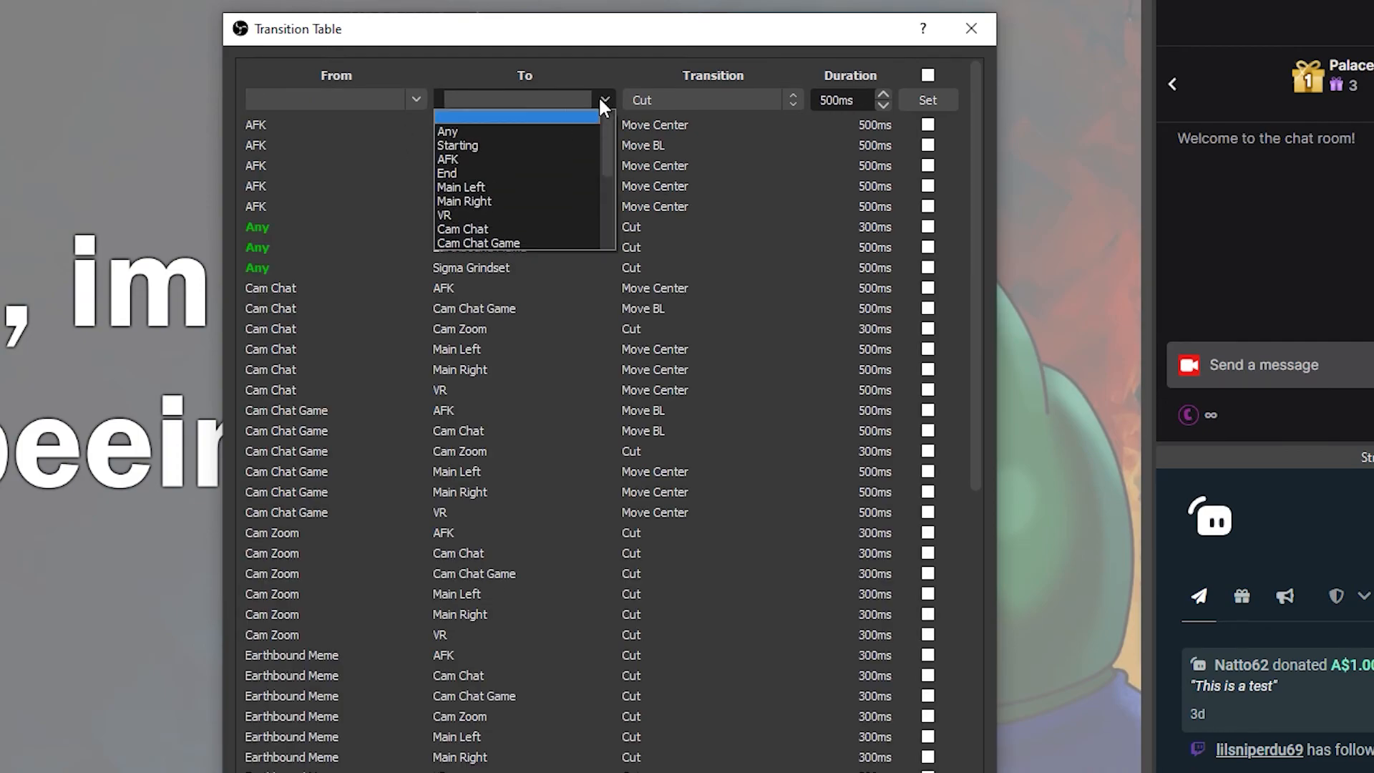
pyautogui.click(461, 187)
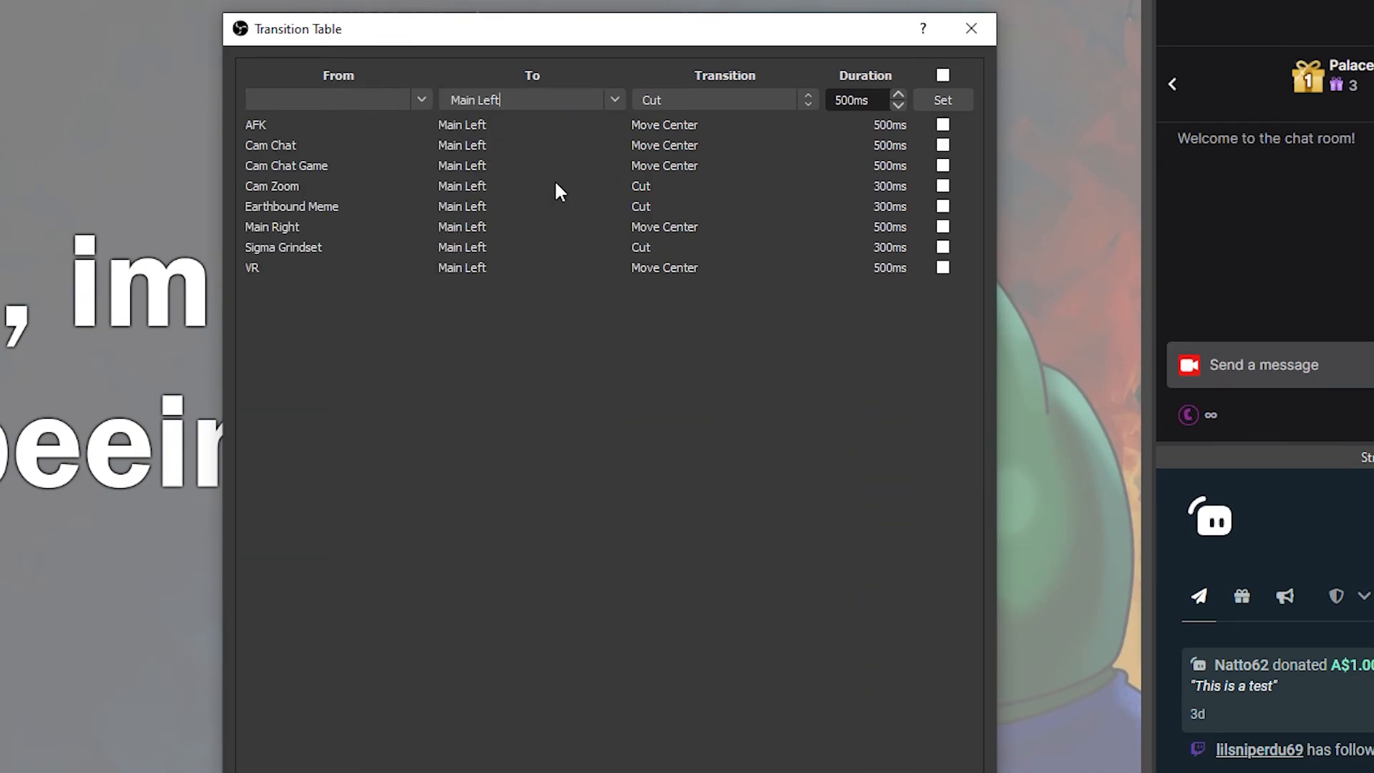